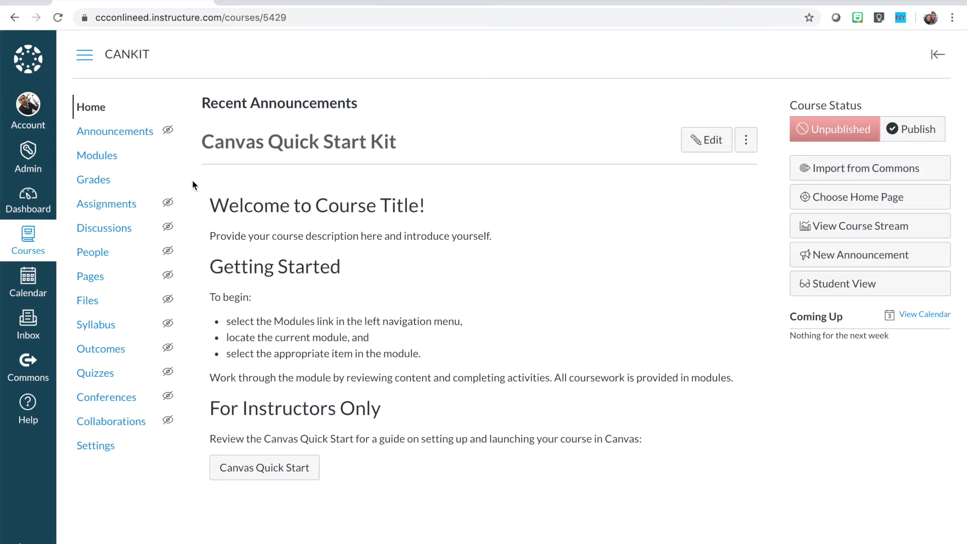
mouse_move(101, 164)
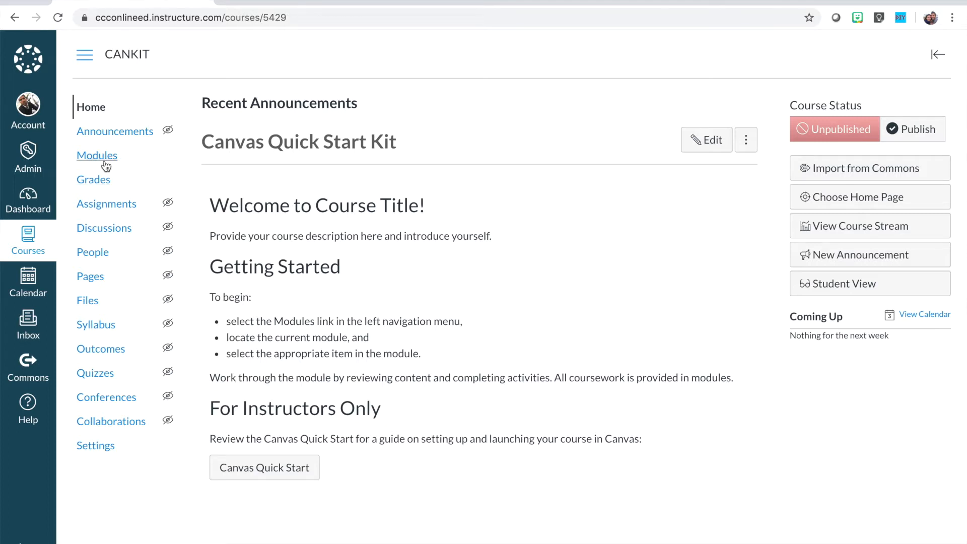
mouse_move(105, 166)
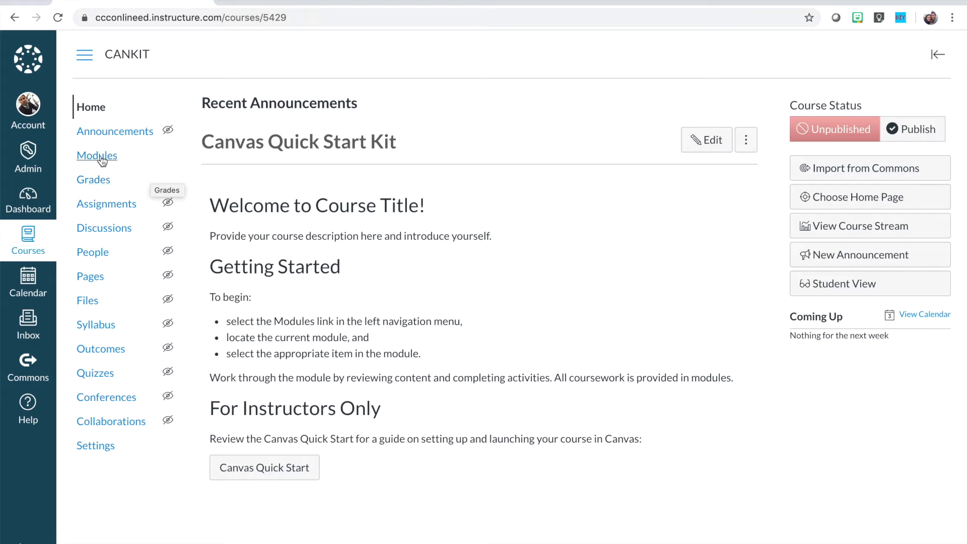
mouse_move(100, 158)
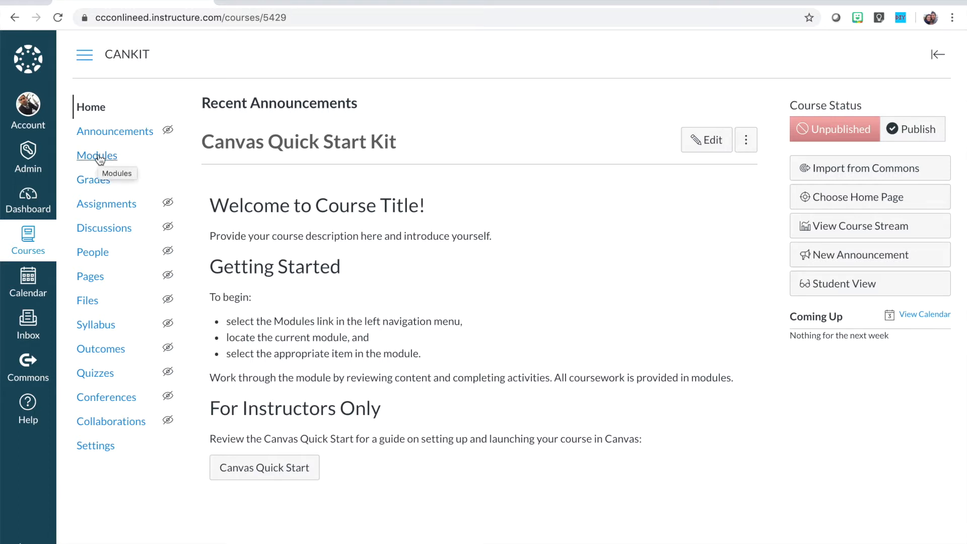
- Go to the Modules list of the Canvas Quick Start Kit course
left_click(97, 156)
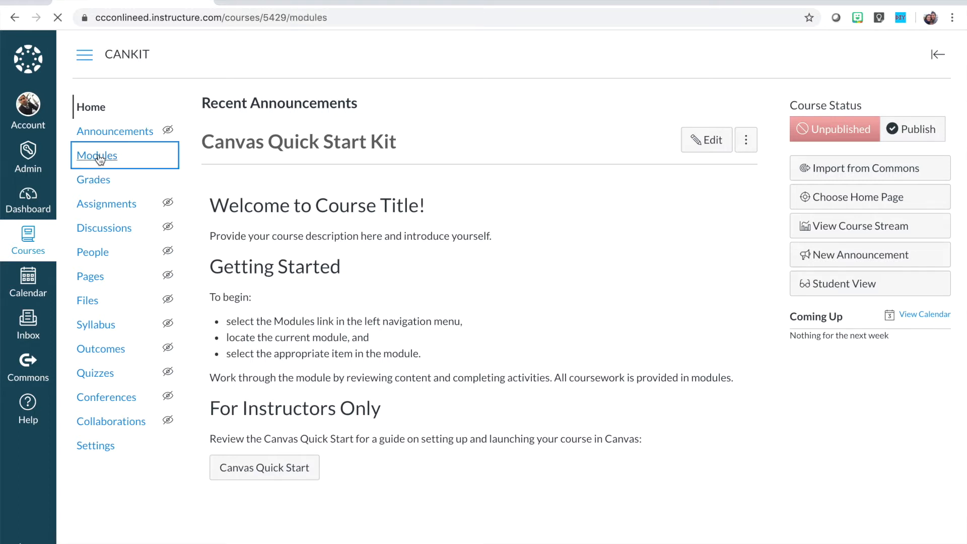
- Browse the Modules page down through the published first unit and unpublished second unit
left_click(96, 155)
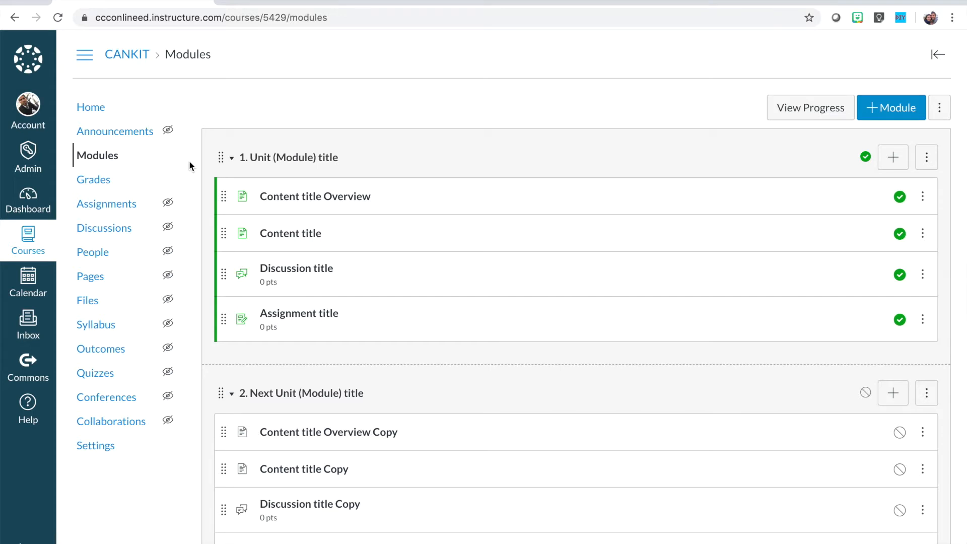
scroll("down", 3)
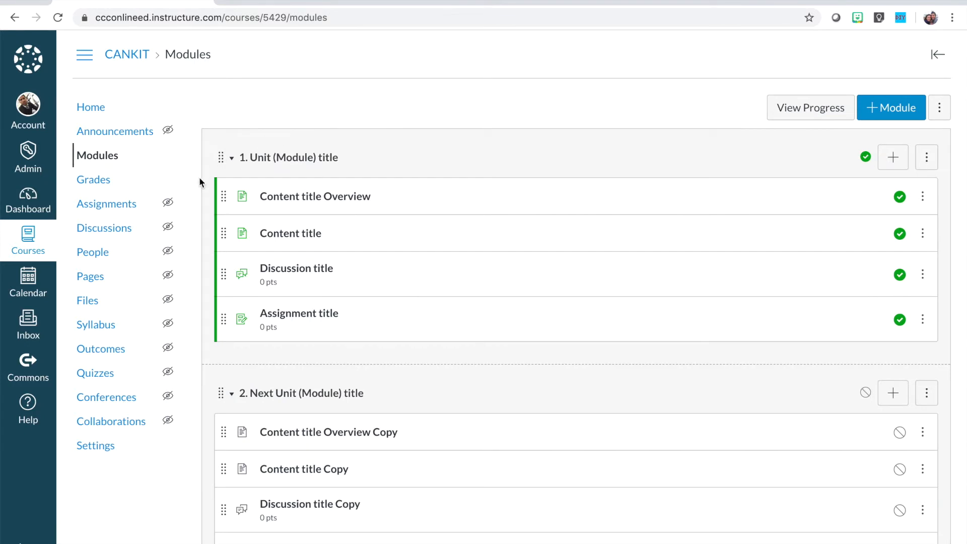
scroll("down", 3)
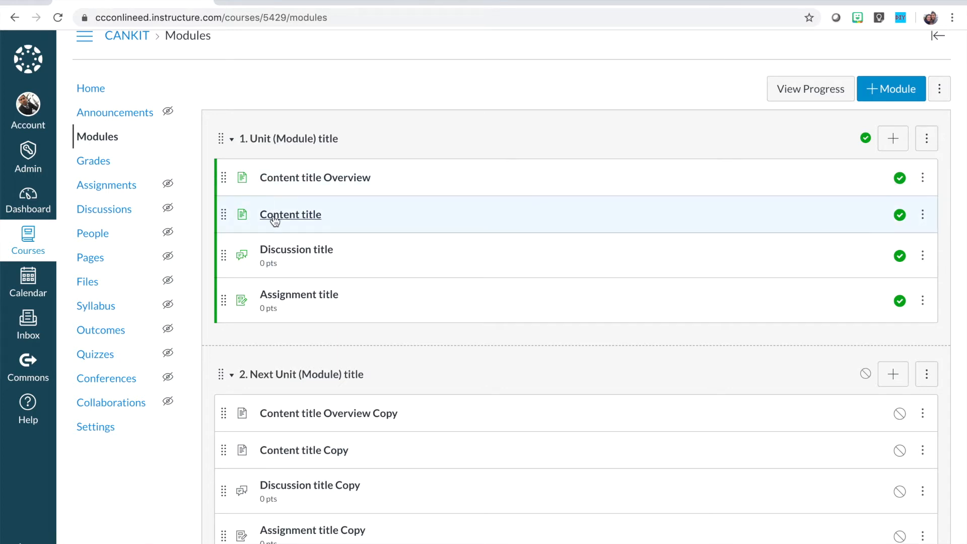
mouse_move(285, 306)
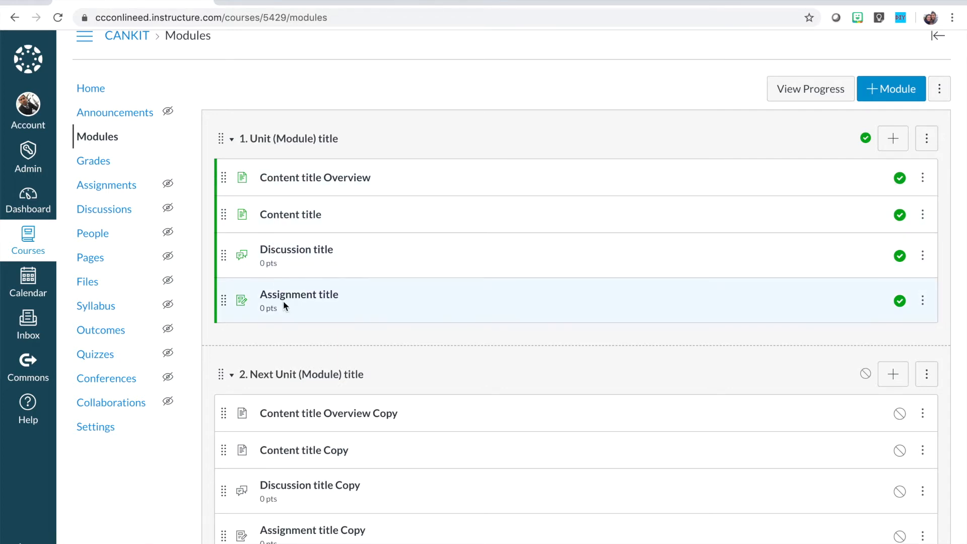
mouse_move(198, 268)
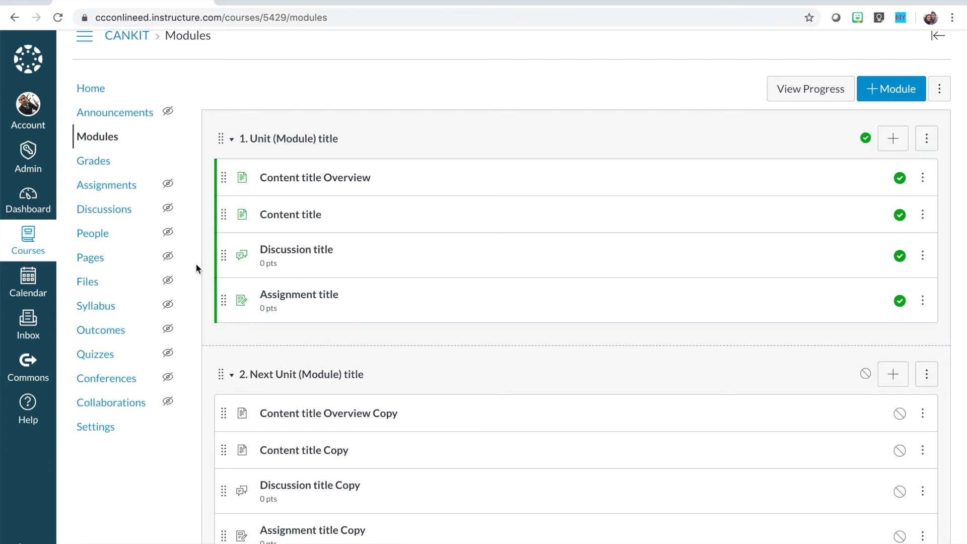
mouse_move(356, 142)
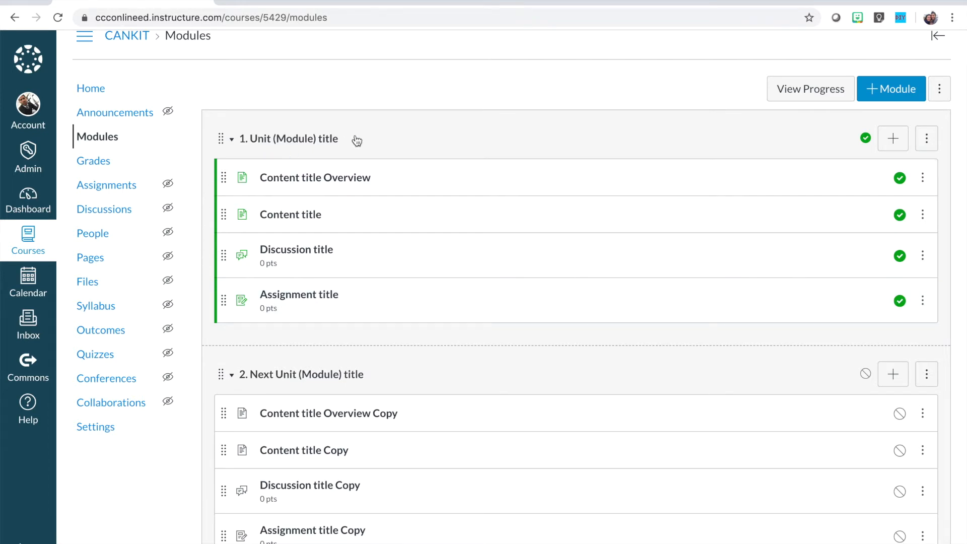
mouse_move(307, 245)
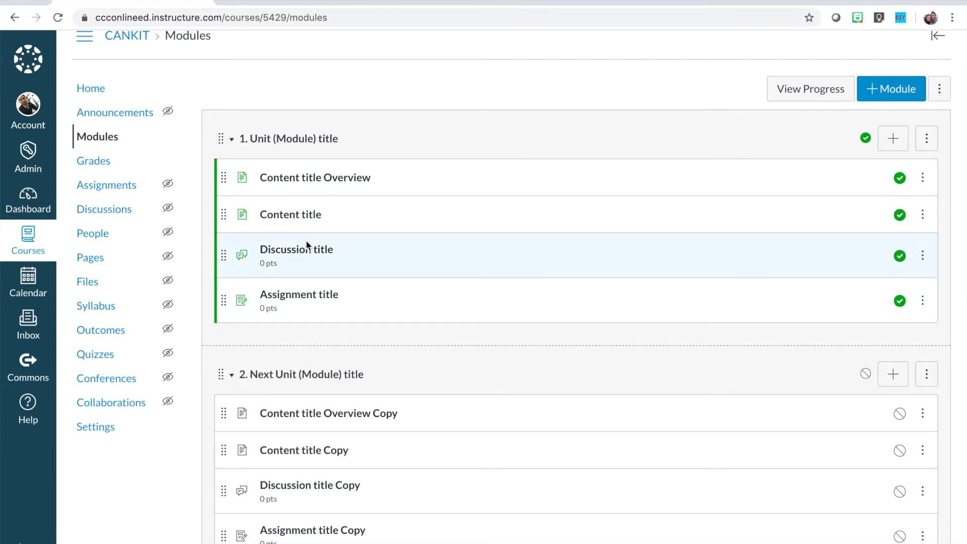
scroll("down", 3)
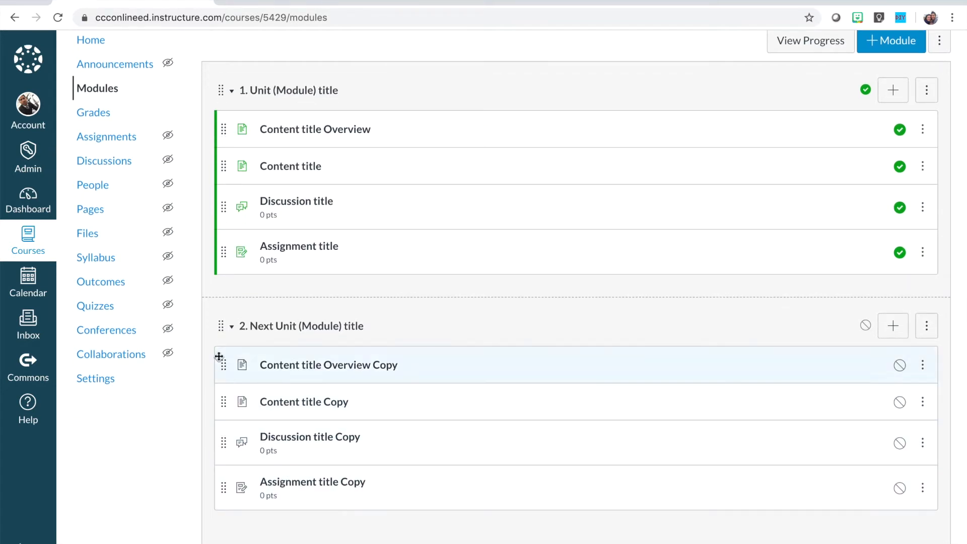
mouse_move(207, 107)
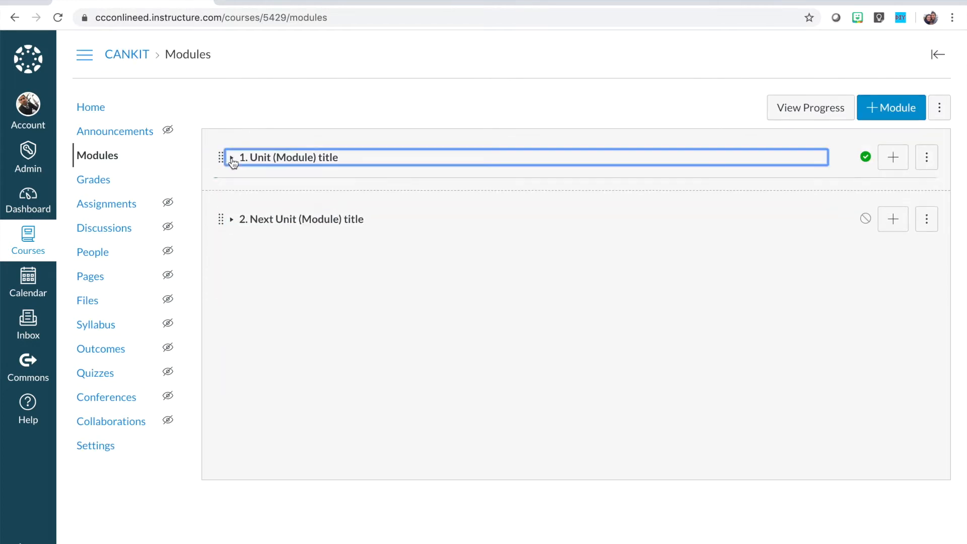
- Expand the first unit and select its full name in the Edit Module Settings dialog
left_click(232, 158)
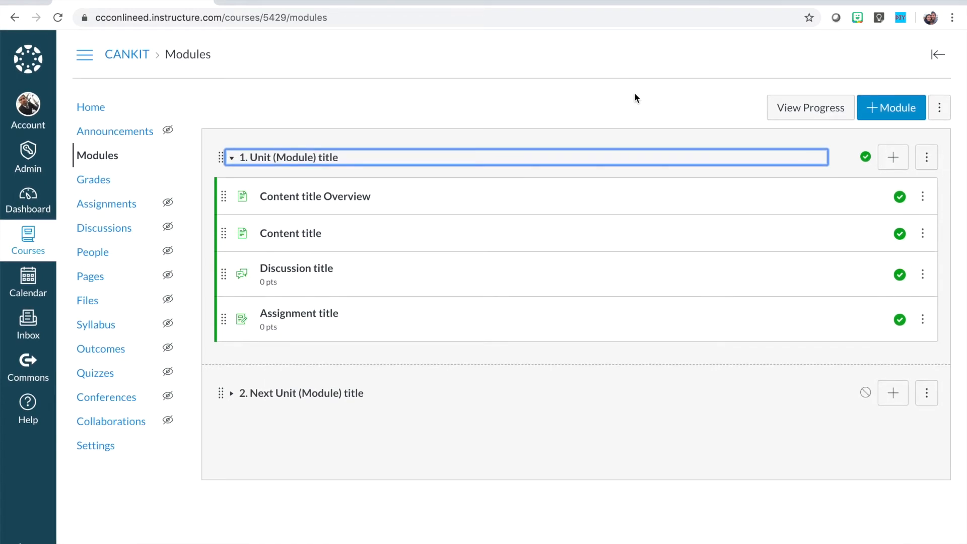
mouse_move(799, 136)
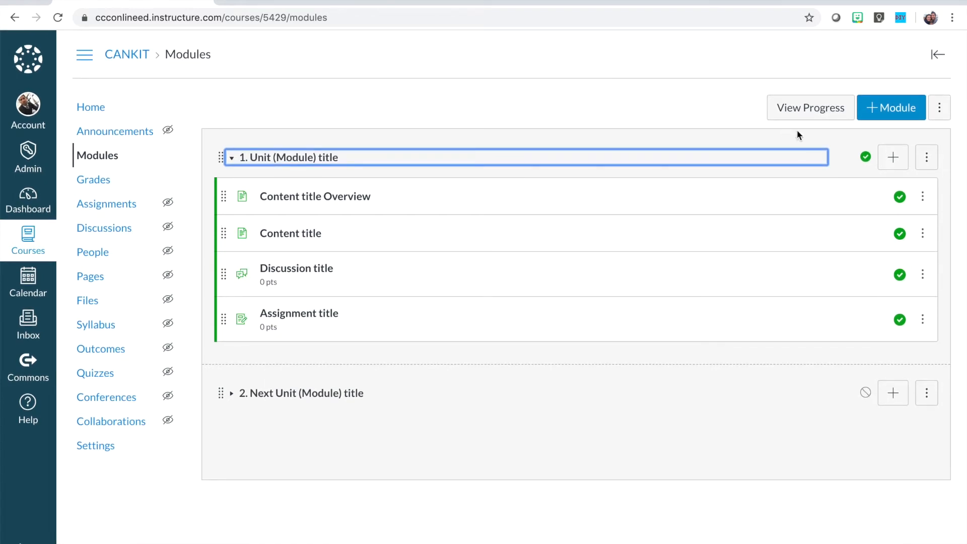
mouse_move(927, 157)
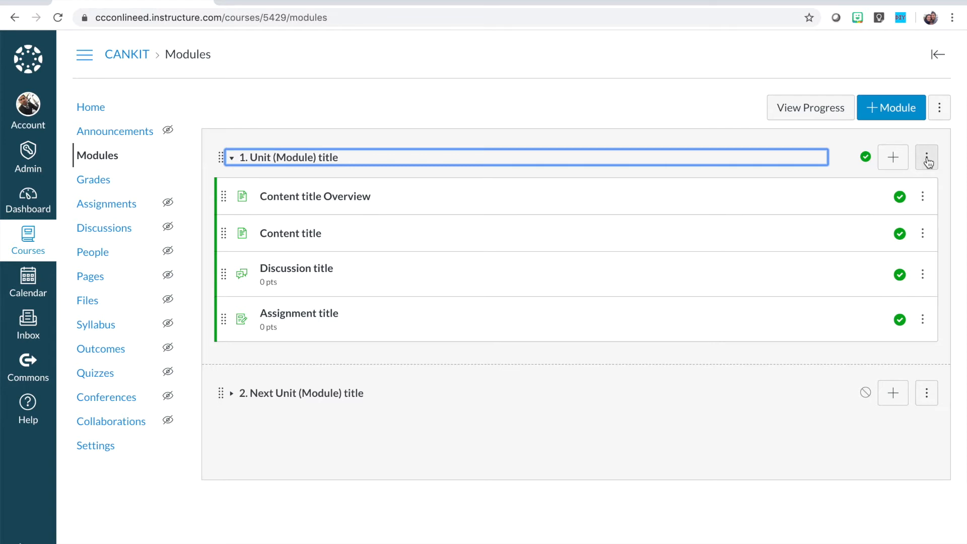
left_click(926, 157)
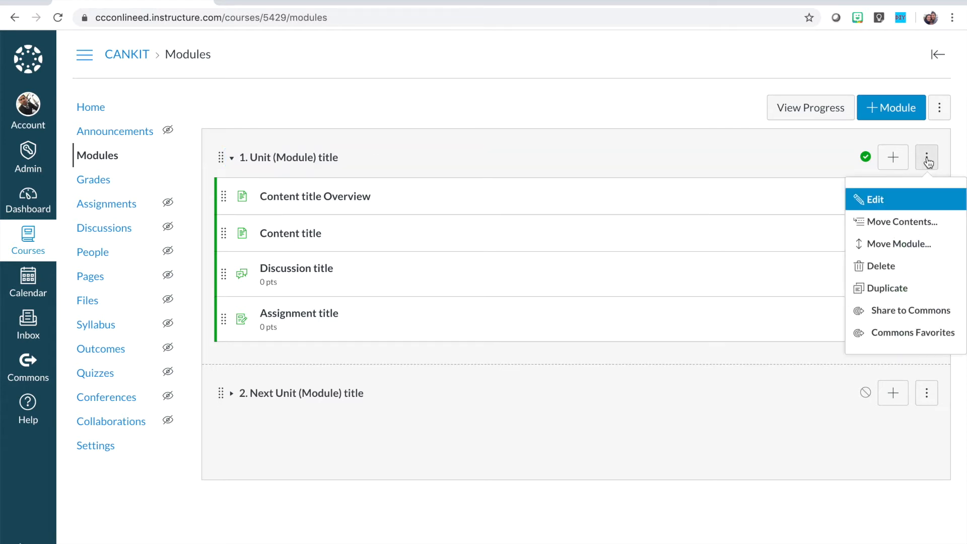
left_click(874, 199)
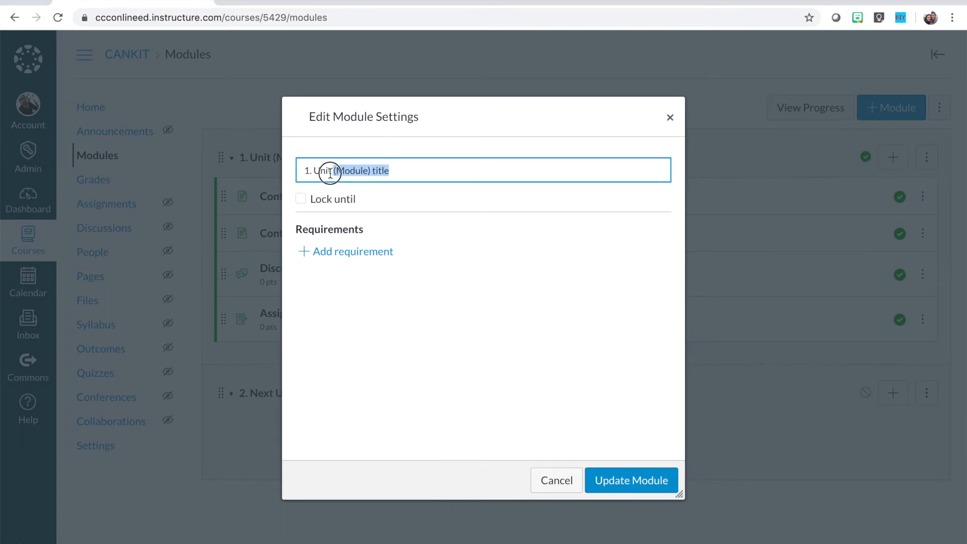
triple_click(330, 170)
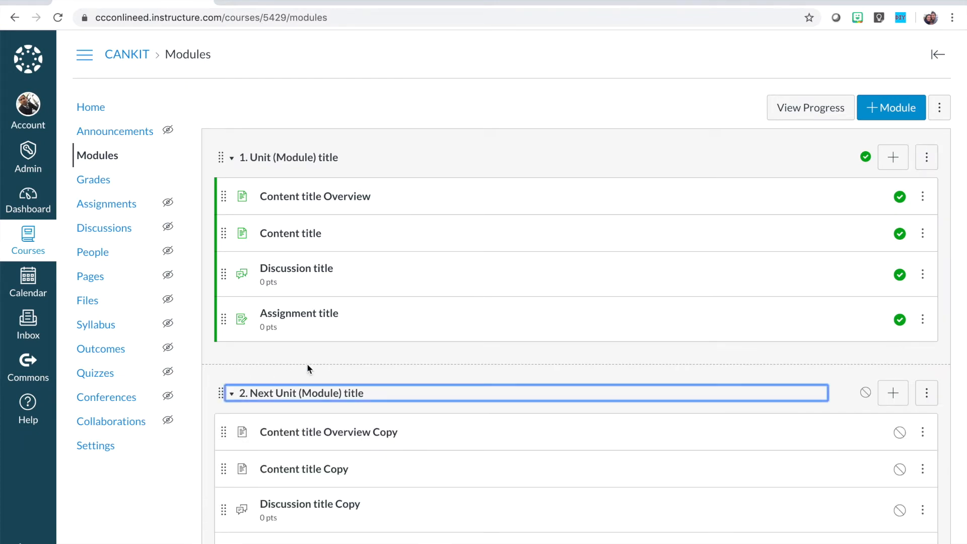
scroll("down", 3)
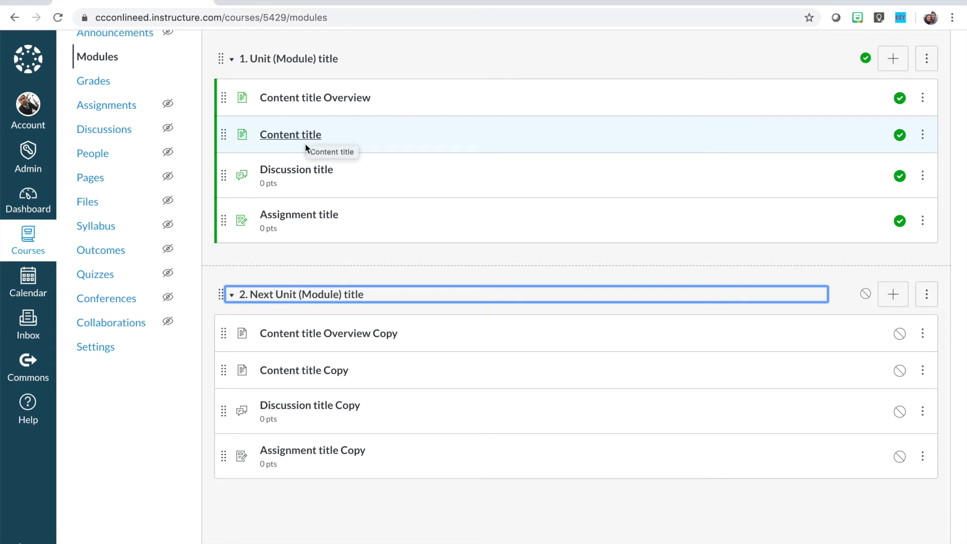
mouse_move(304, 190)
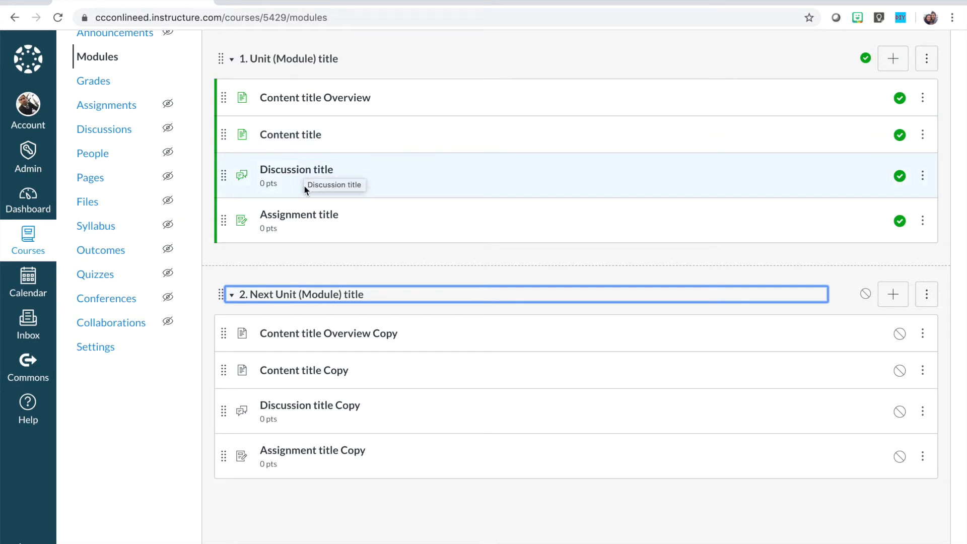
mouse_move(305, 214)
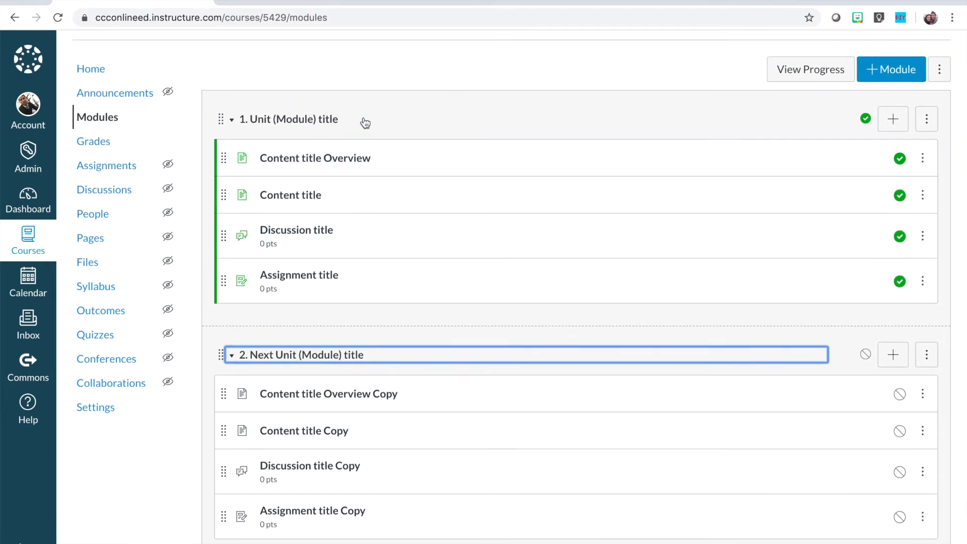
mouse_move(349, 160)
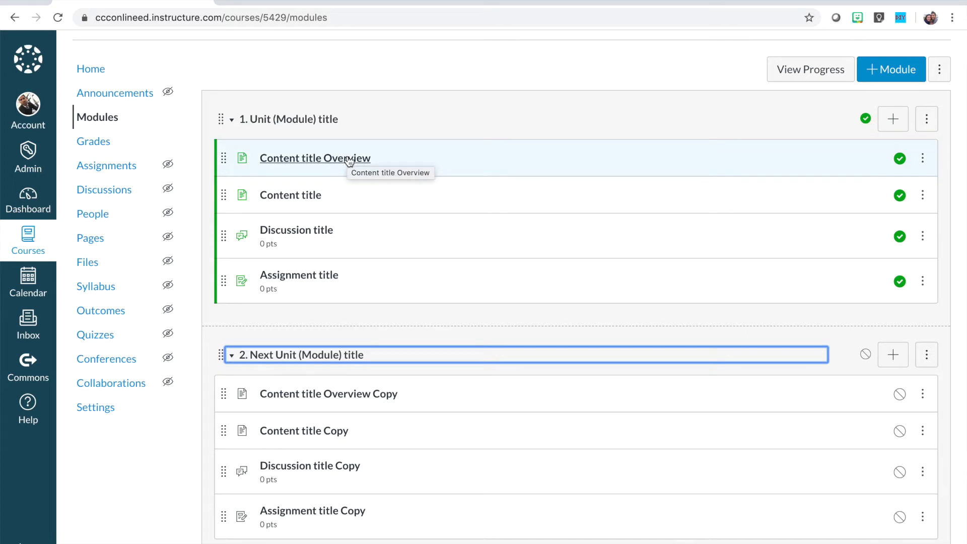
- Review the bulleted list on the Content title Overview page in the editor and save it unchanged
left_click(315, 158)
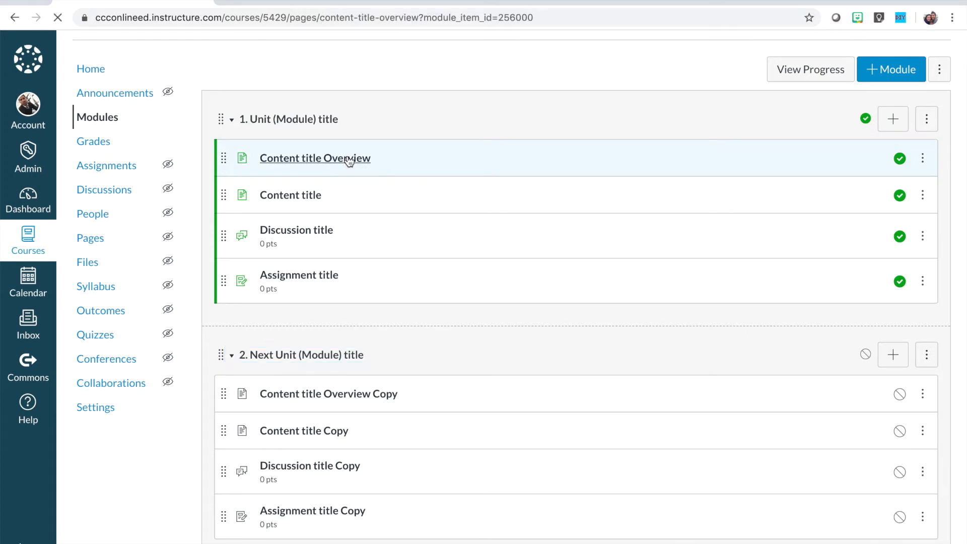
left_click(315, 158)
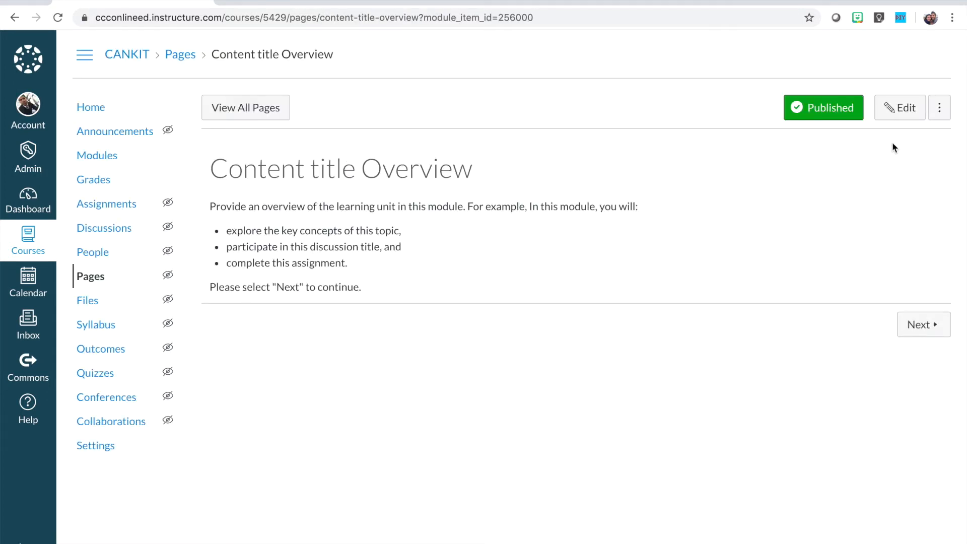
left_click(900, 108)
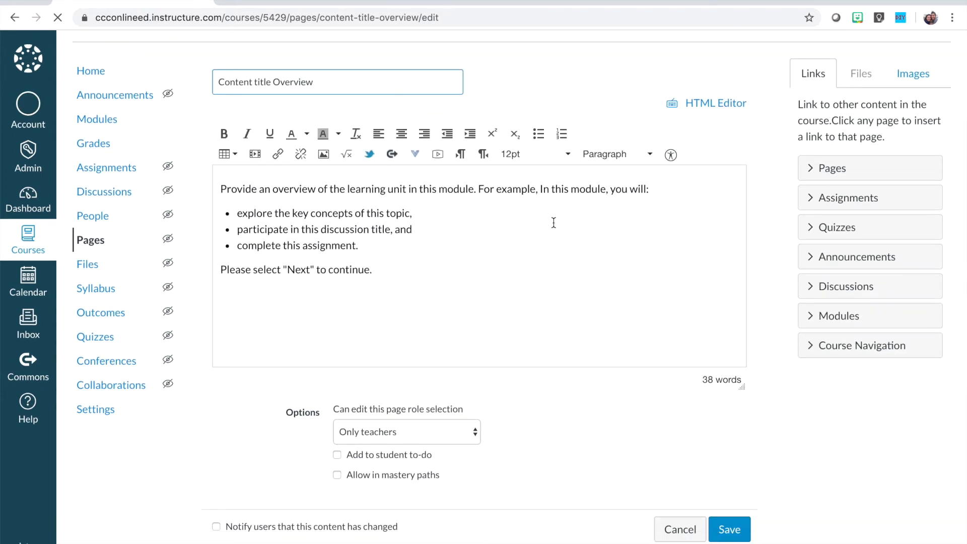
left_click_drag(330, 214, 359, 245)
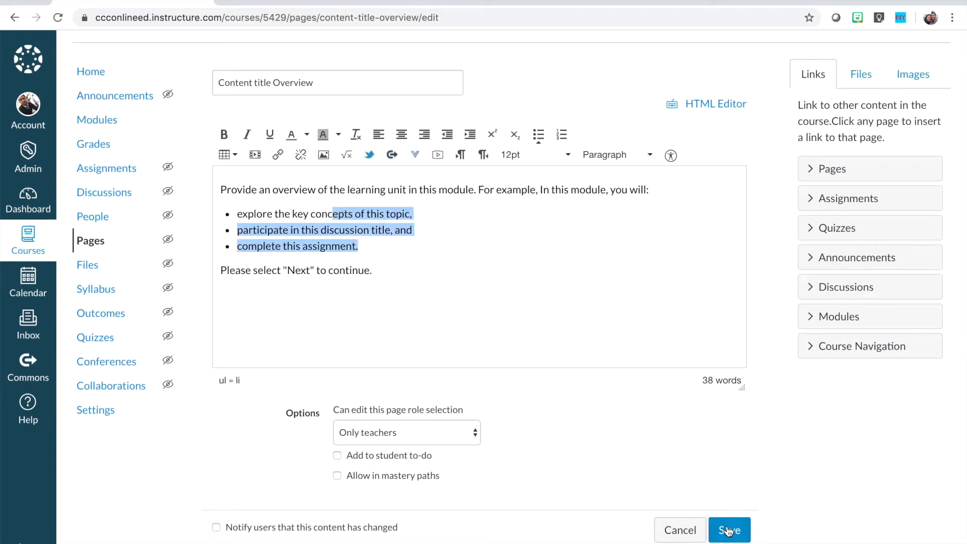
left_click(729, 530)
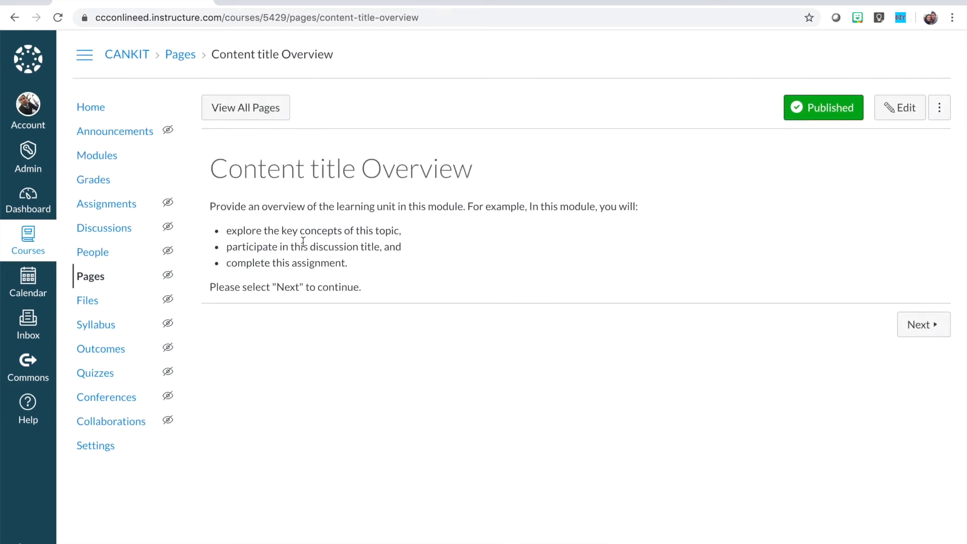
mouse_move(319, 257)
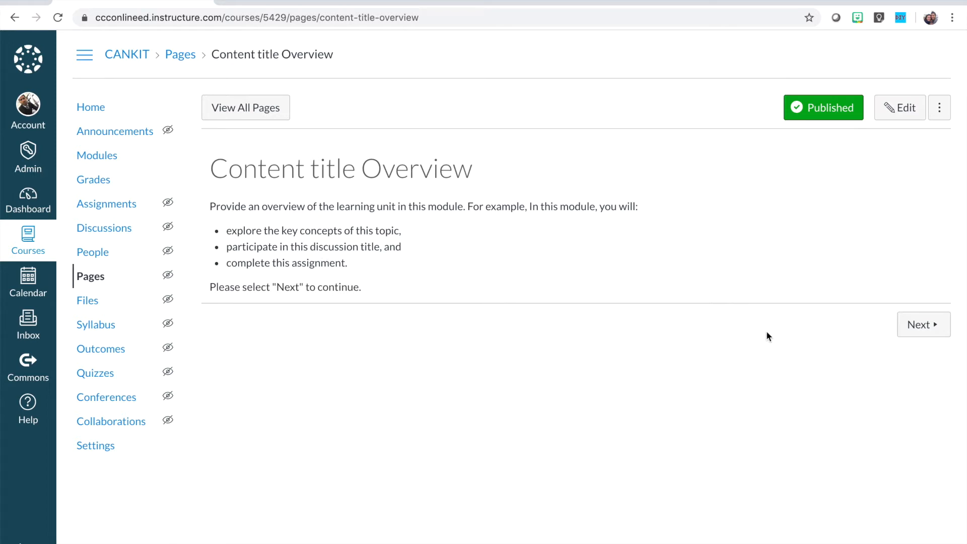
- Step to the Content title page, then return to the Modules list
left_click(923, 325)
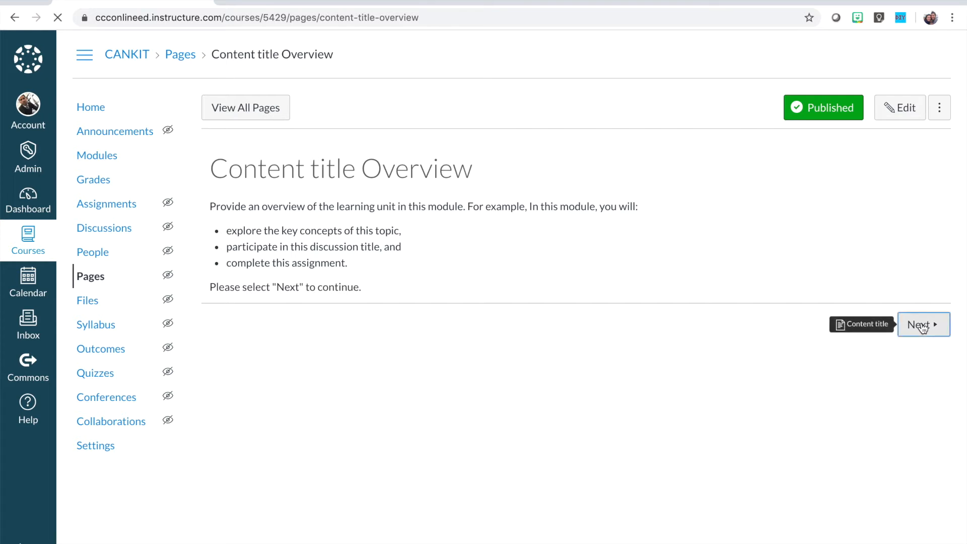
left_click(923, 324)
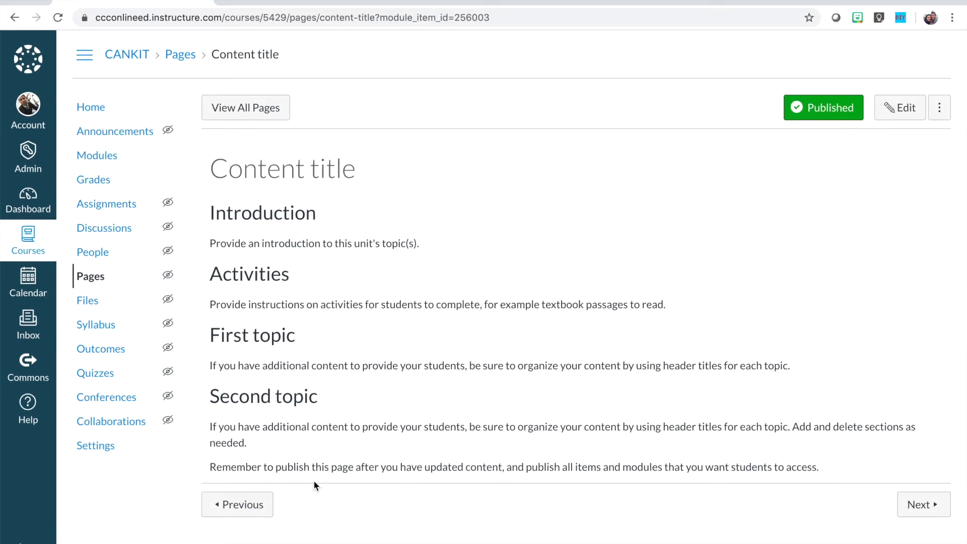
mouse_move(97, 155)
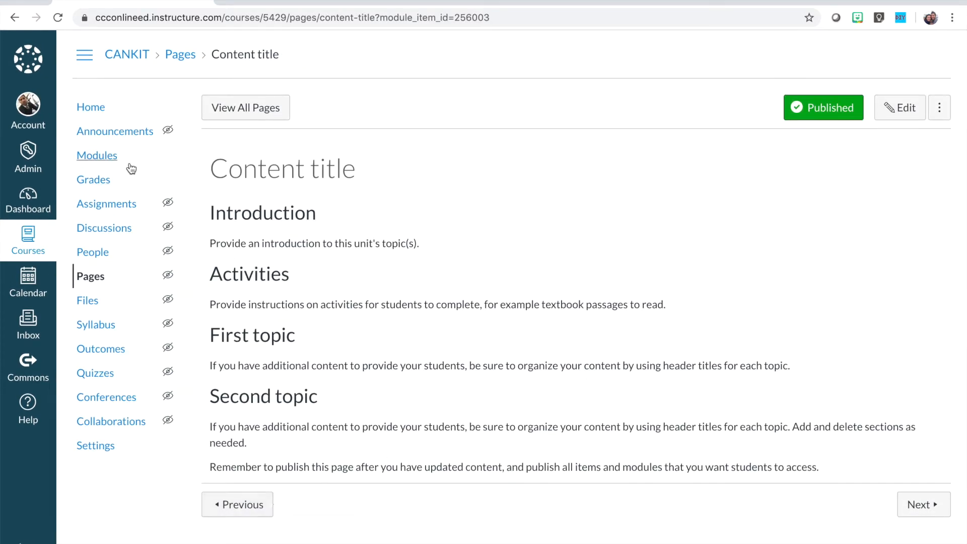
left_click(96, 155)
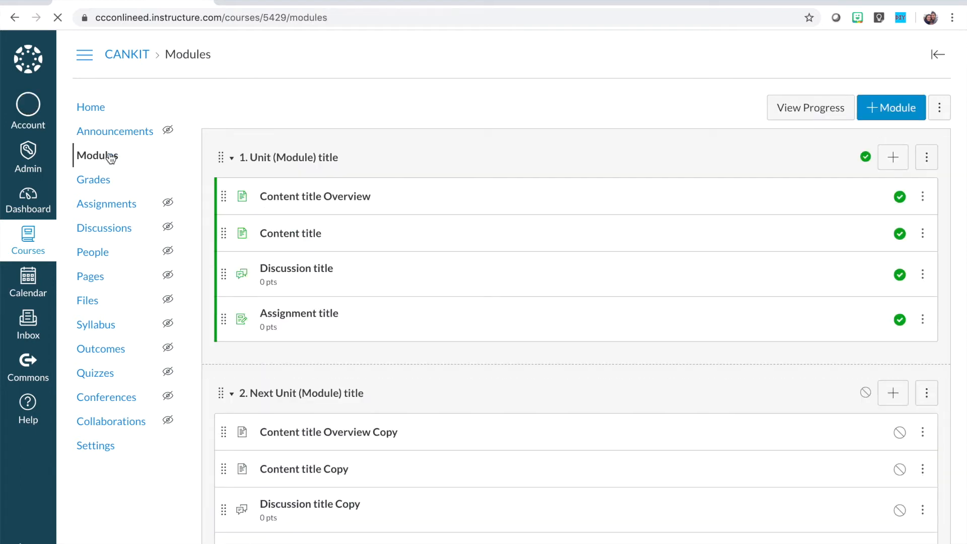
scroll("down", 3)
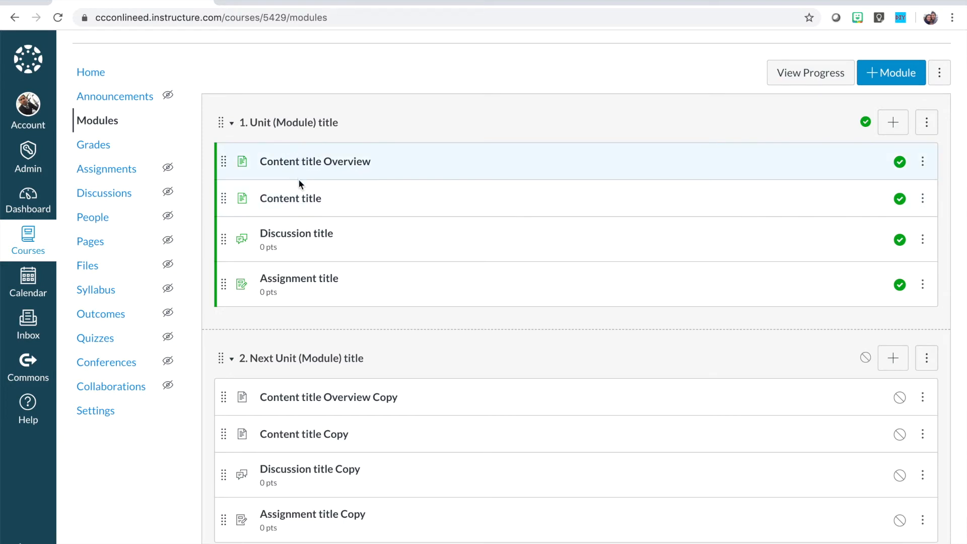
mouse_move(298, 199)
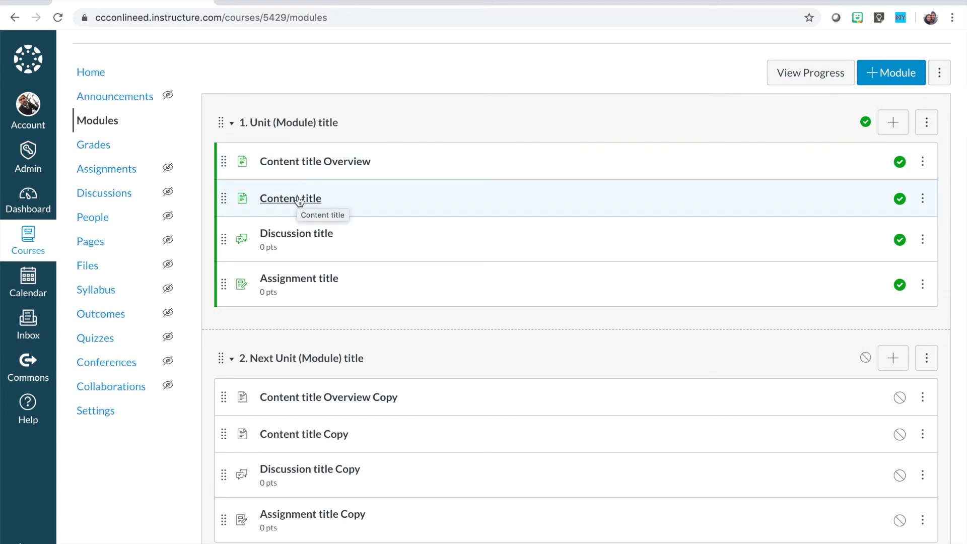
mouse_move(348, 168)
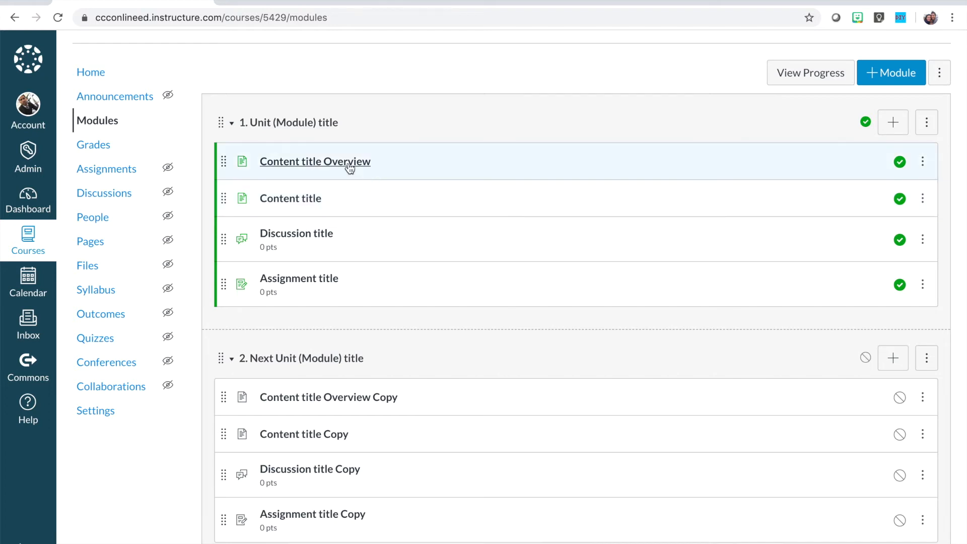
mouse_move(316, 201)
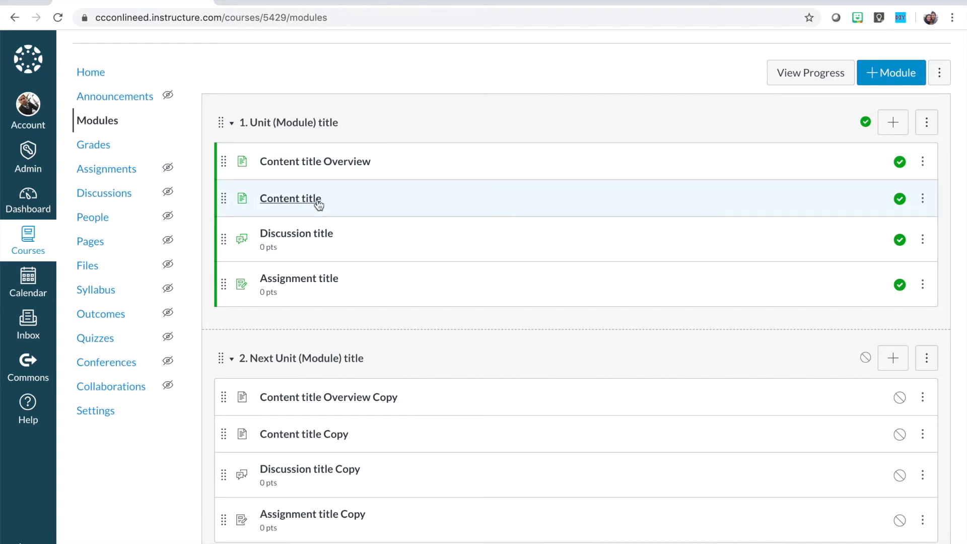
mouse_move(310, 282)
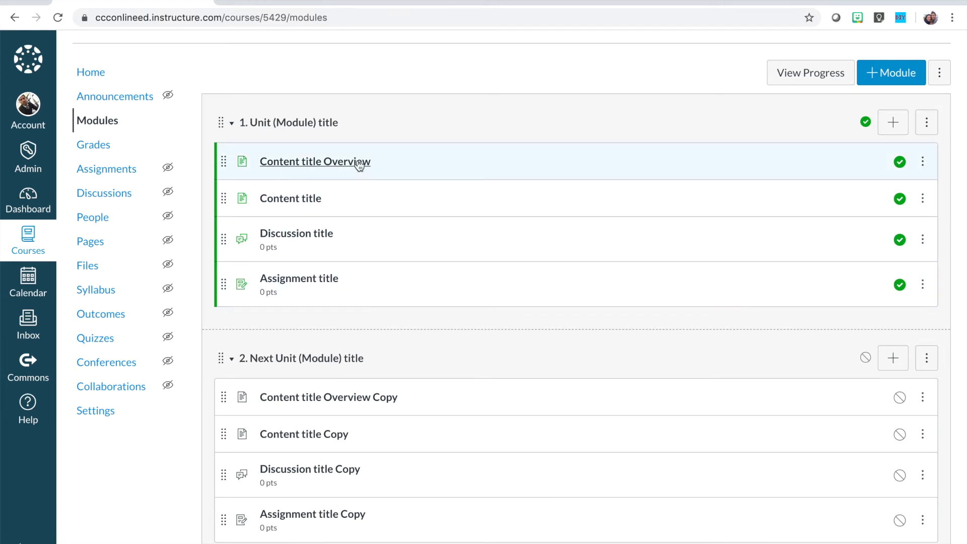
left_click(315, 161)
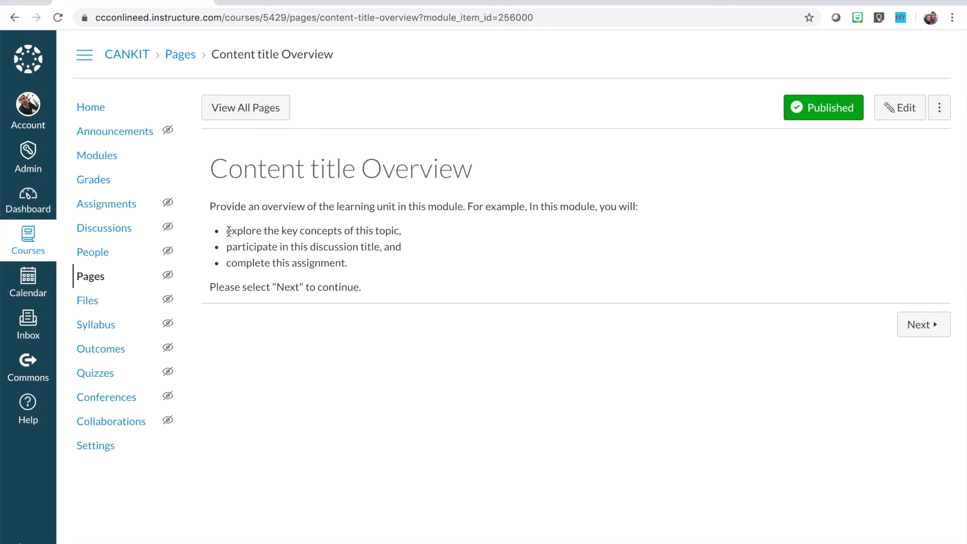
- Review the learning-activities bullet list on Content title Overview, then advance to Content title
left_click_drag(226, 230, 347, 263)
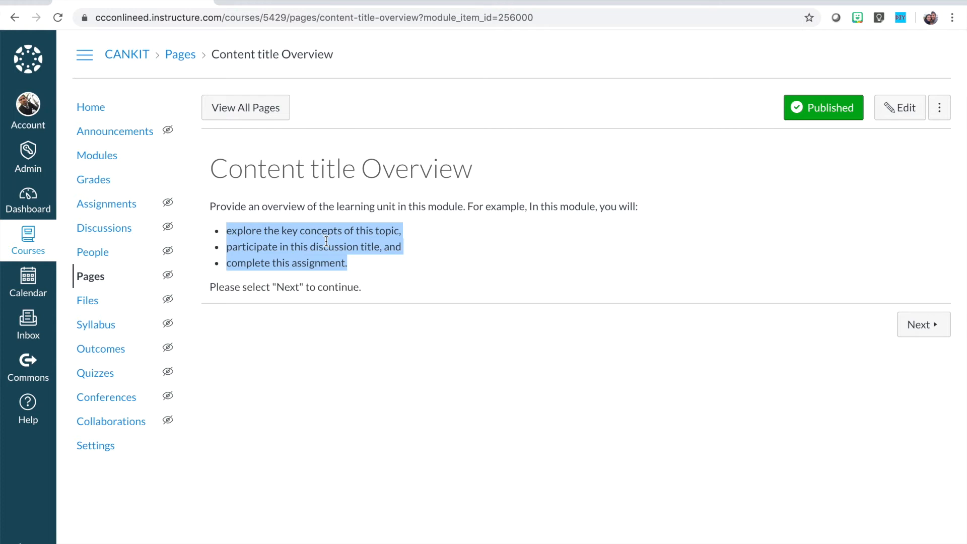
mouse_move(363, 250)
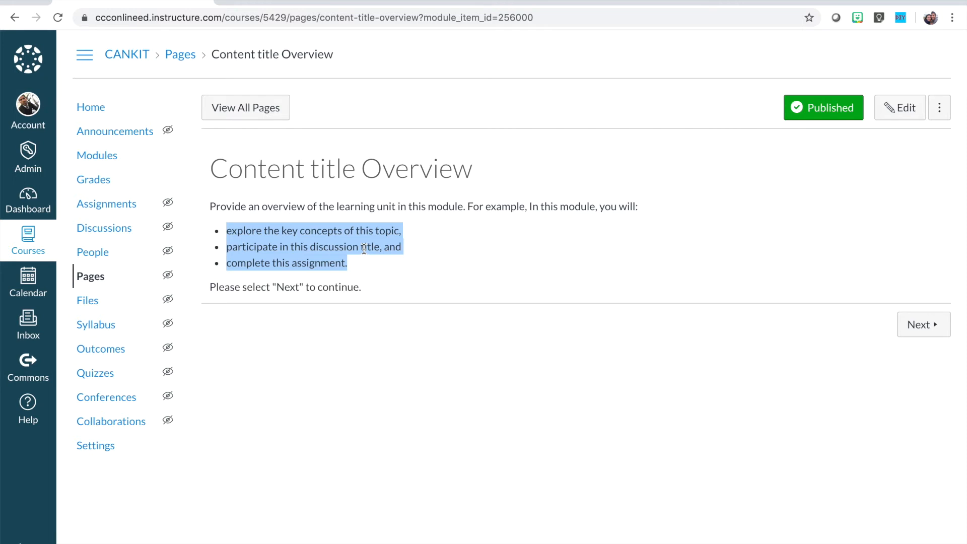
mouse_move(815, 326)
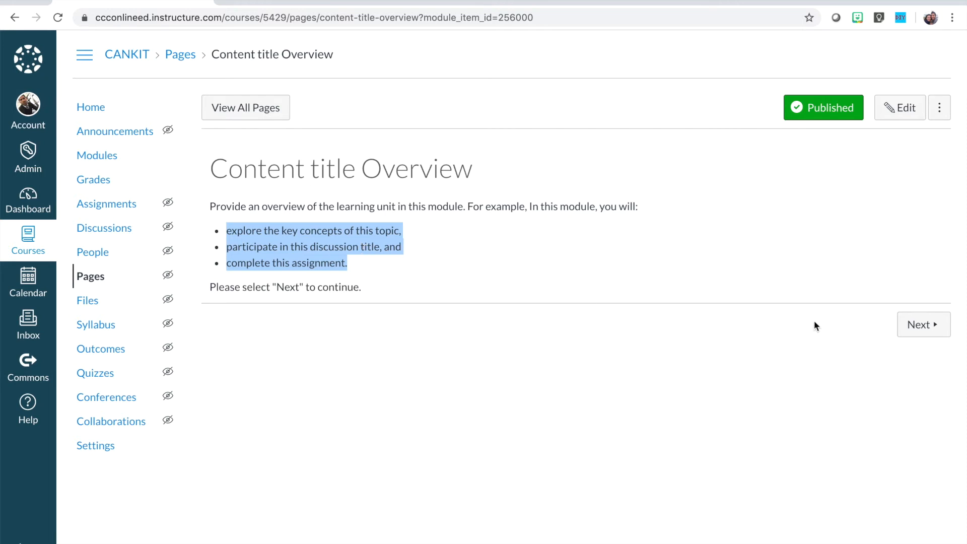
left_click(923, 324)
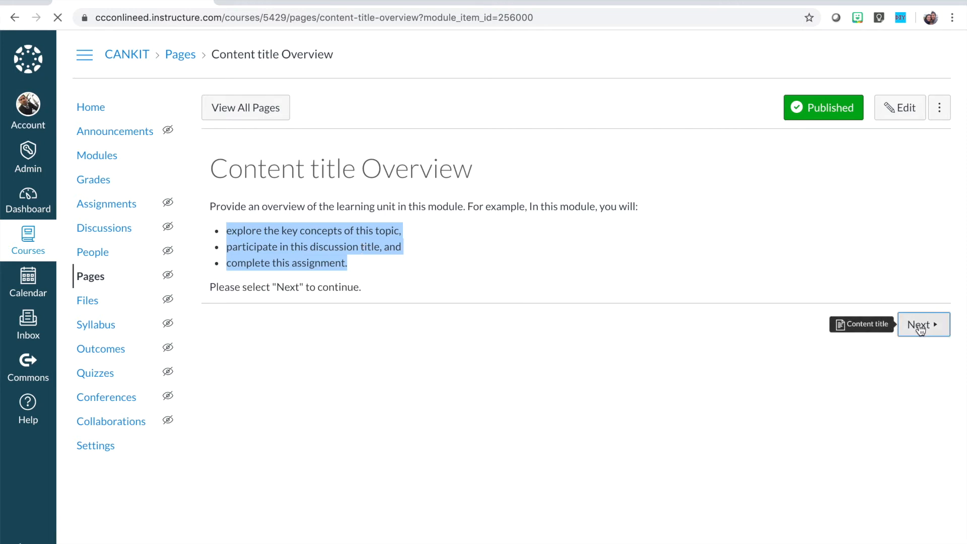
left_click(923, 325)
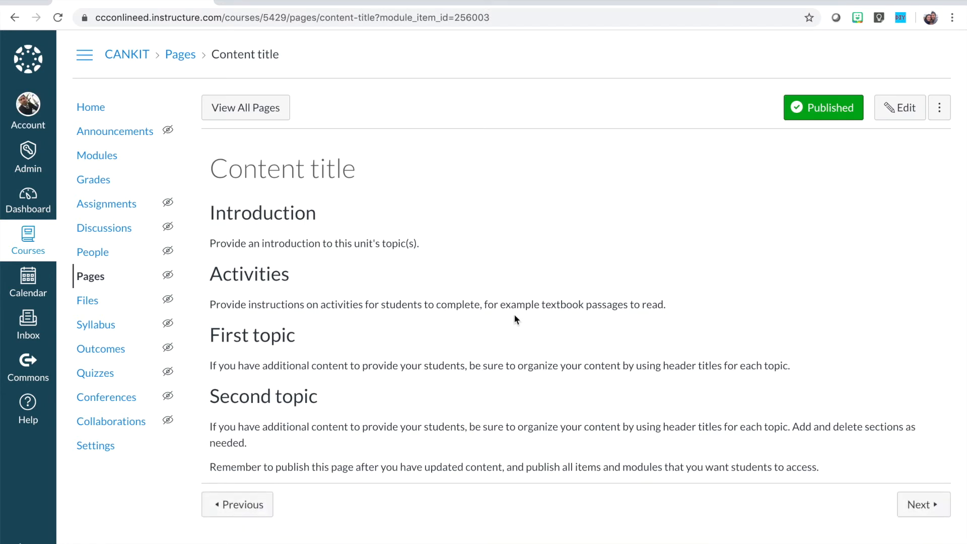
mouse_move(224, 247)
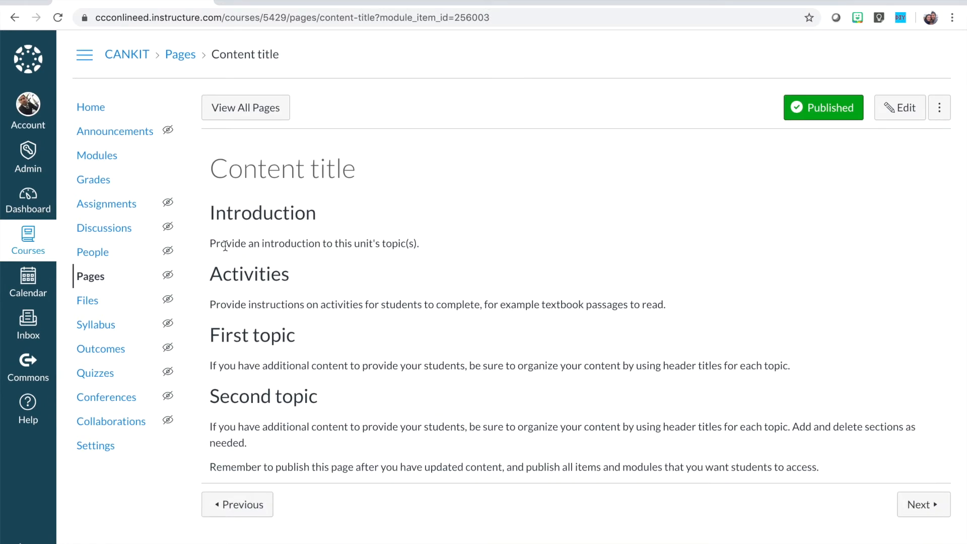
- Review the Activities instructions and Second topic paragraph, then start editing the Content title page
left_click_drag(211, 243, 365, 243)
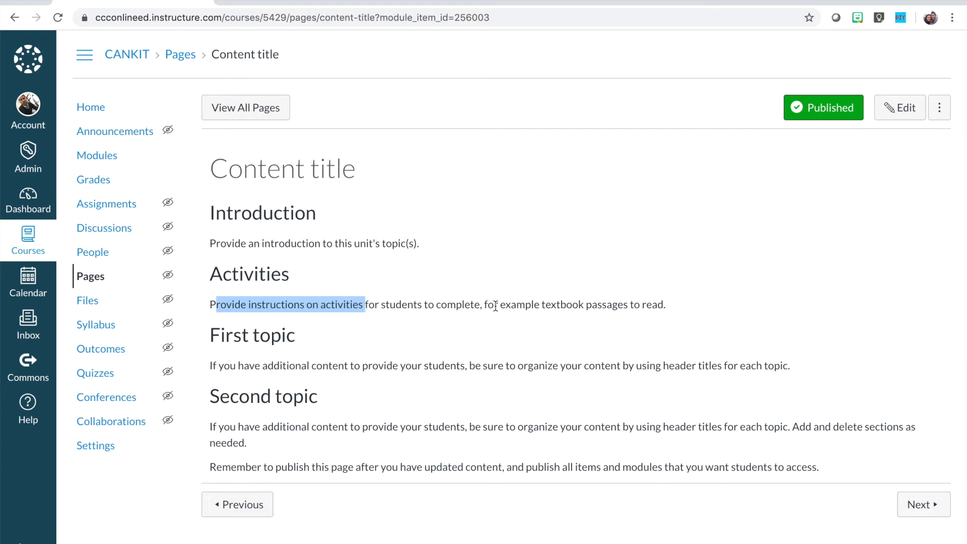
left_click_drag(495, 304, 610, 304)
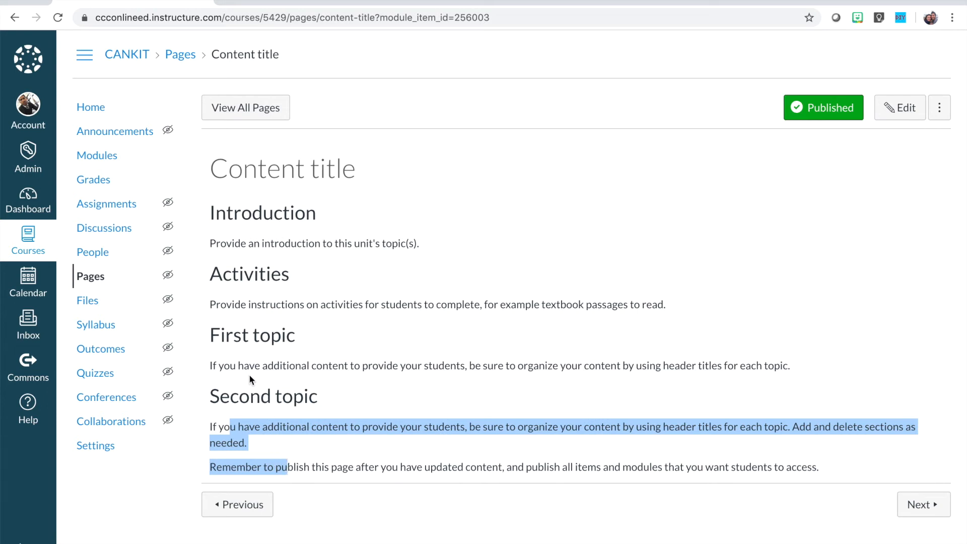
mouse_move(834, 165)
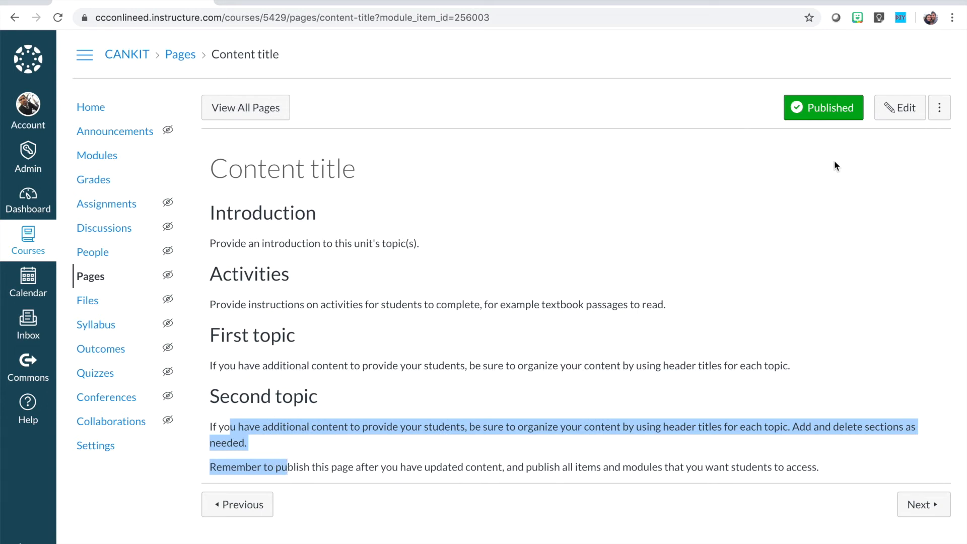
left_click(901, 108)
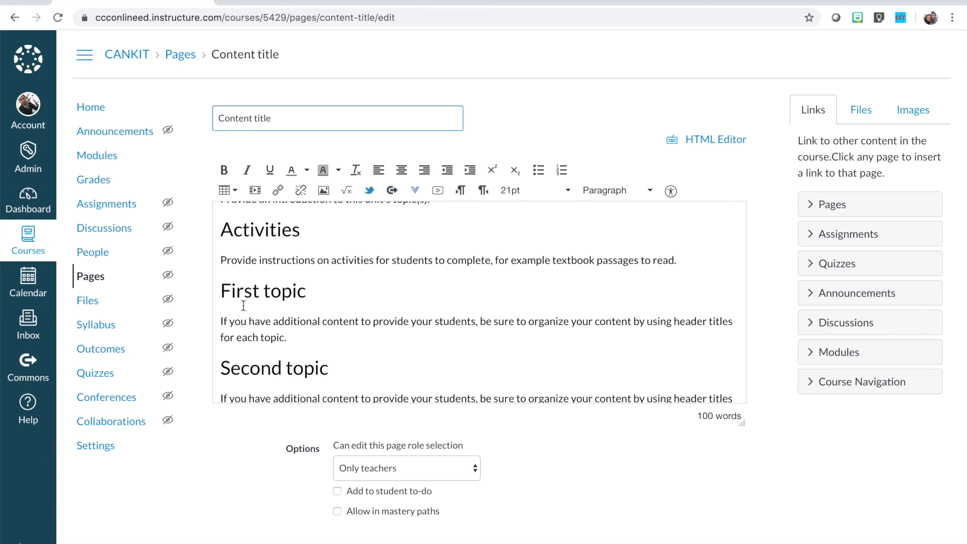
- Inspect the Introduction heading and topic paragraphs in the editor without changing them
double_click(241, 291)
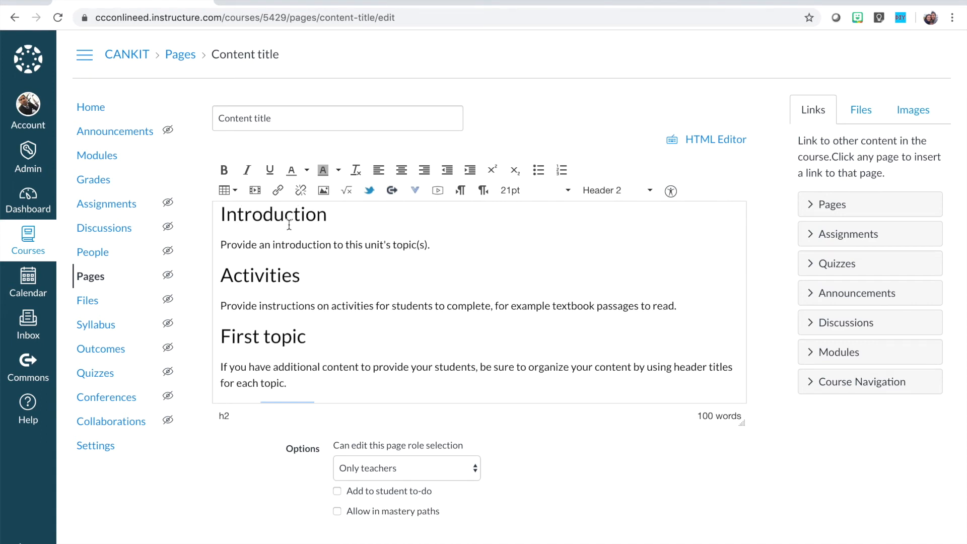
double_click(288, 214)
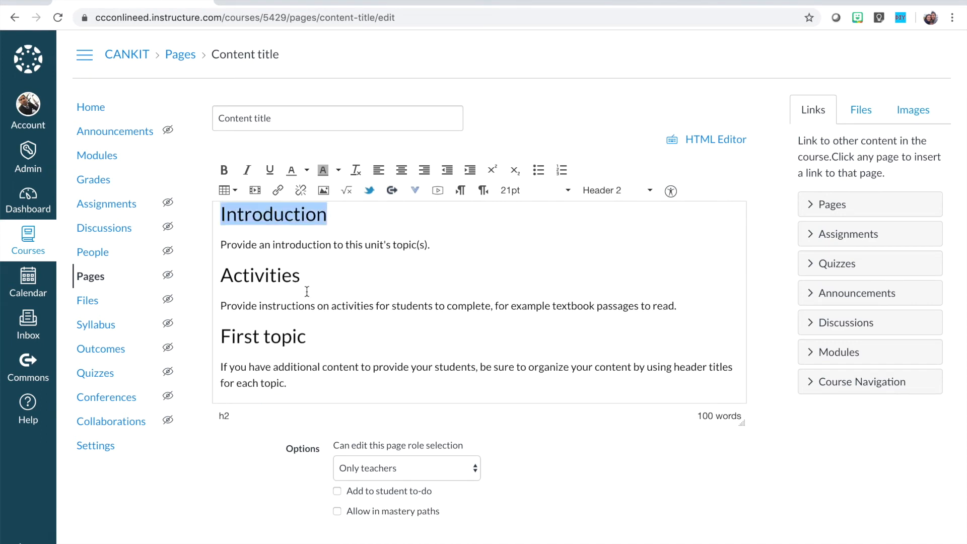
mouse_move(610, 199)
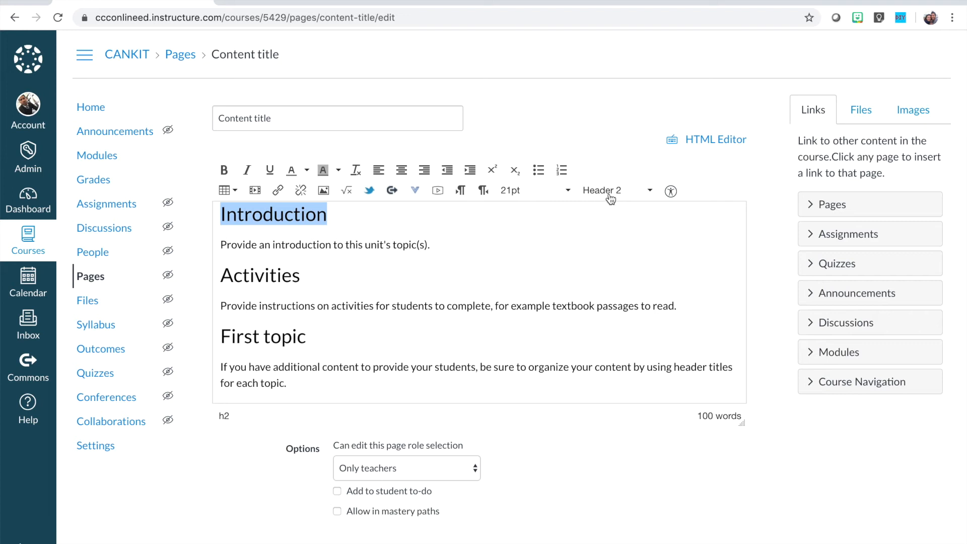
left_click(614, 190)
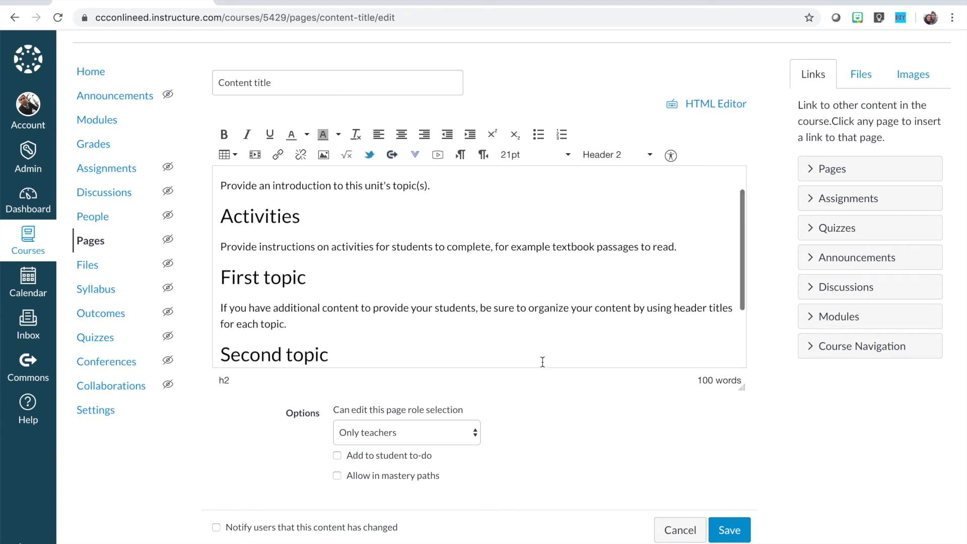
scroll("down", 3)
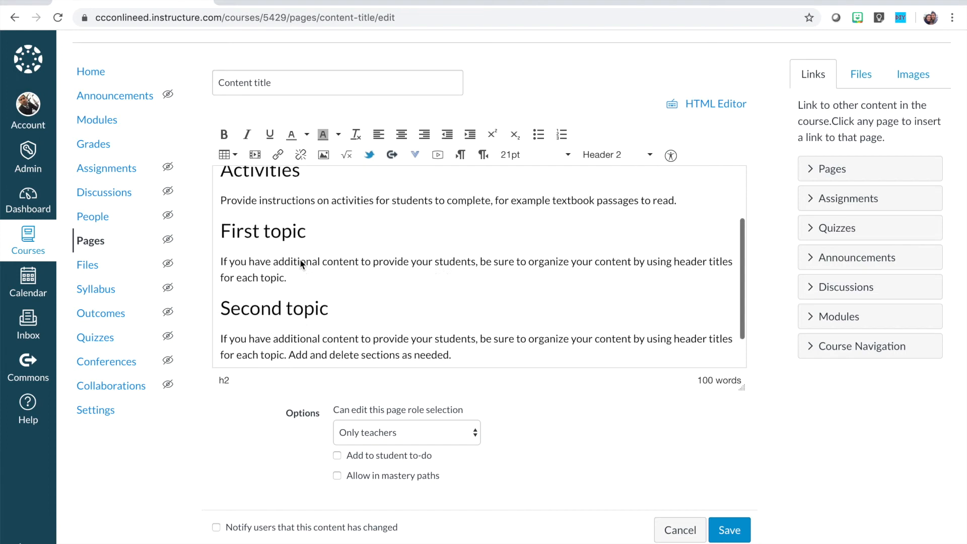
scroll("down", 3)
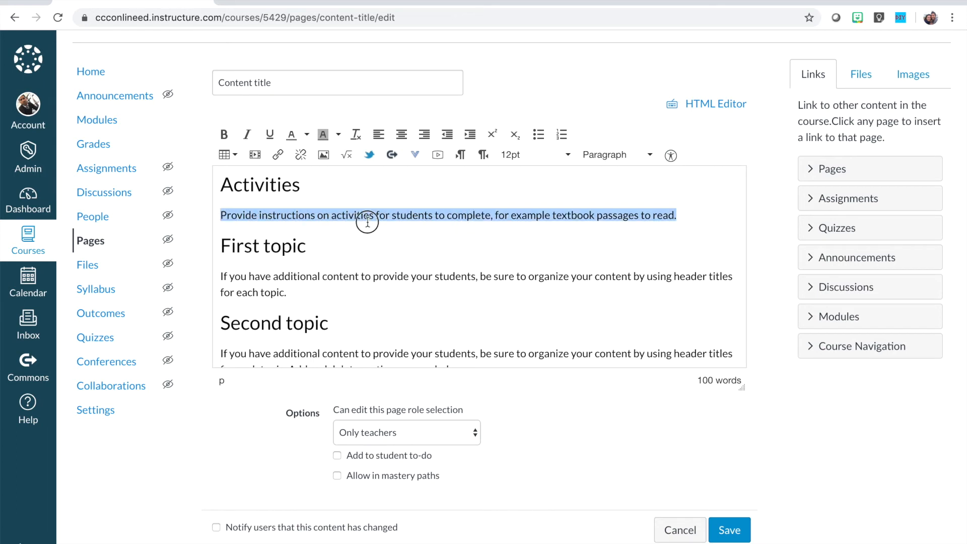
mouse_move(624, 210)
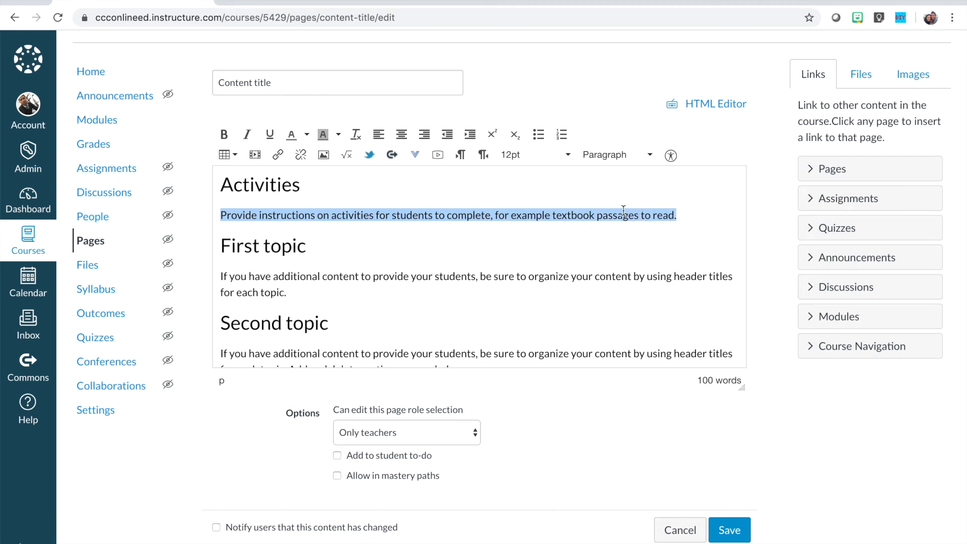
right_click(624, 215)
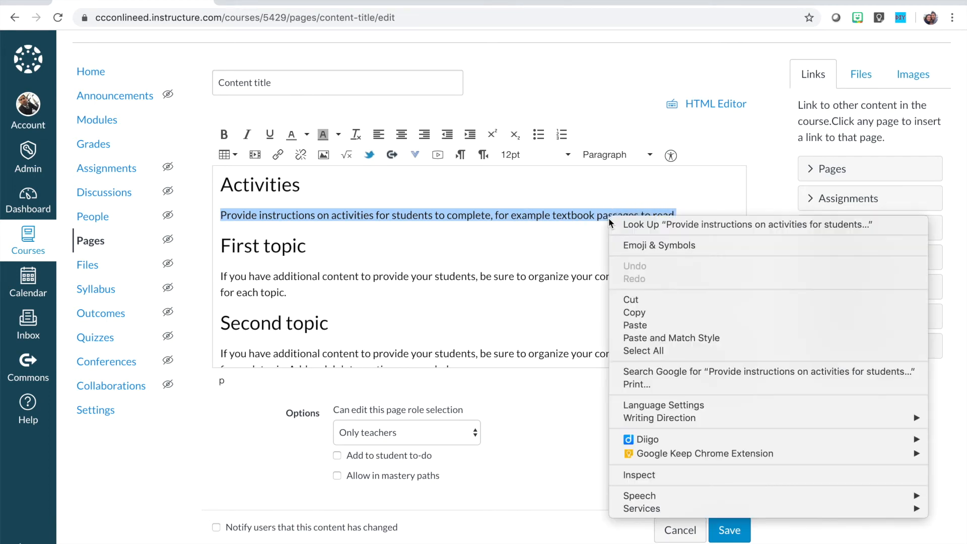
mouse_move(650, 338)
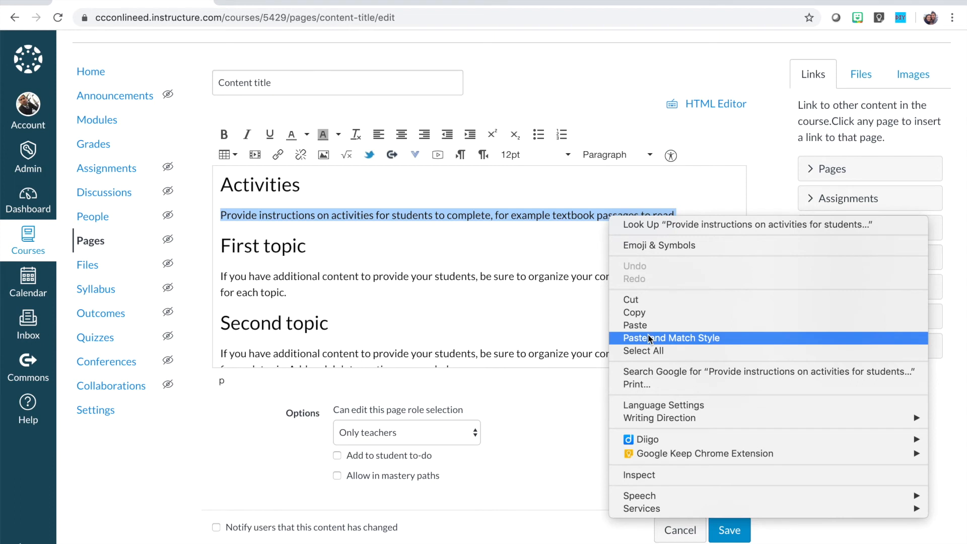
mouse_move(681, 342)
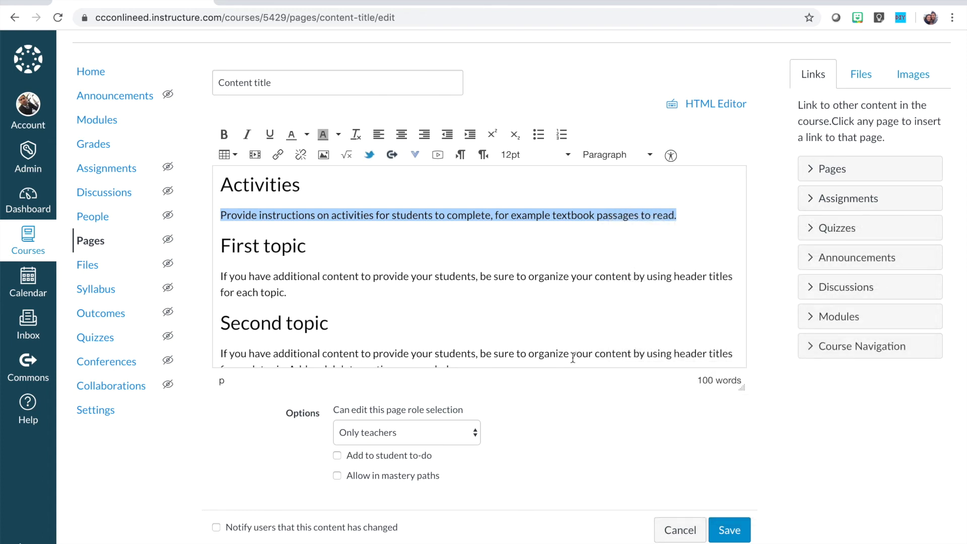
mouse_move(735, 480)
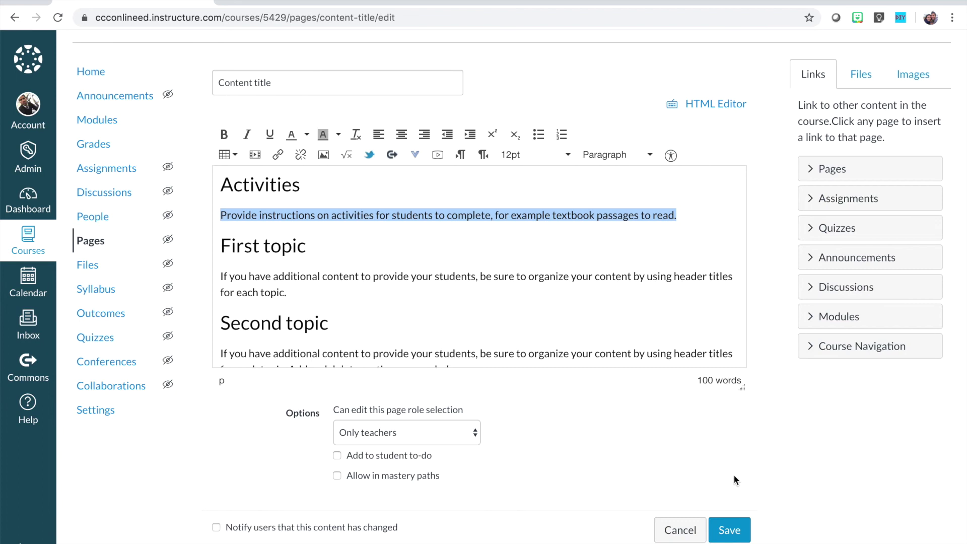
- Save the Content title page unchanged so it shows as published, then head to Modules
left_click(729, 530)
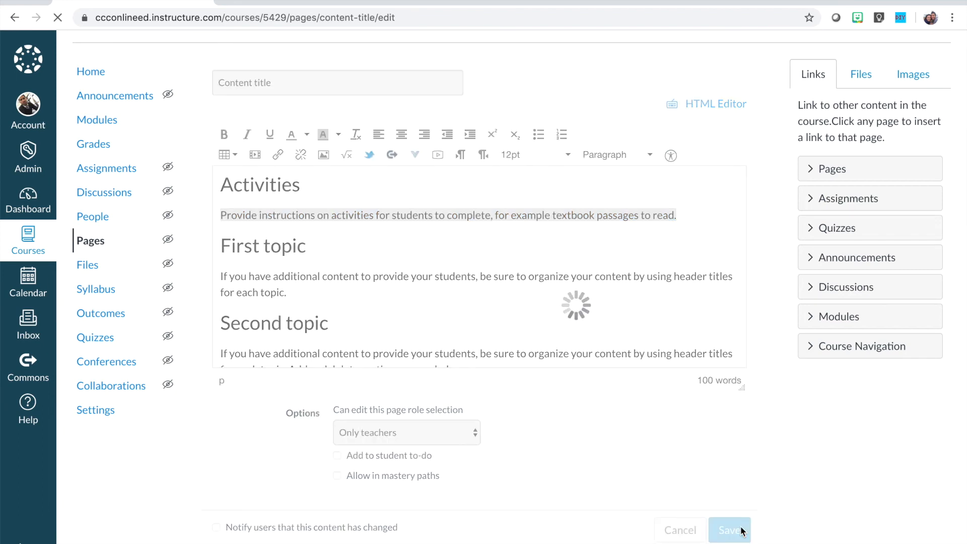
left_click(730, 530)
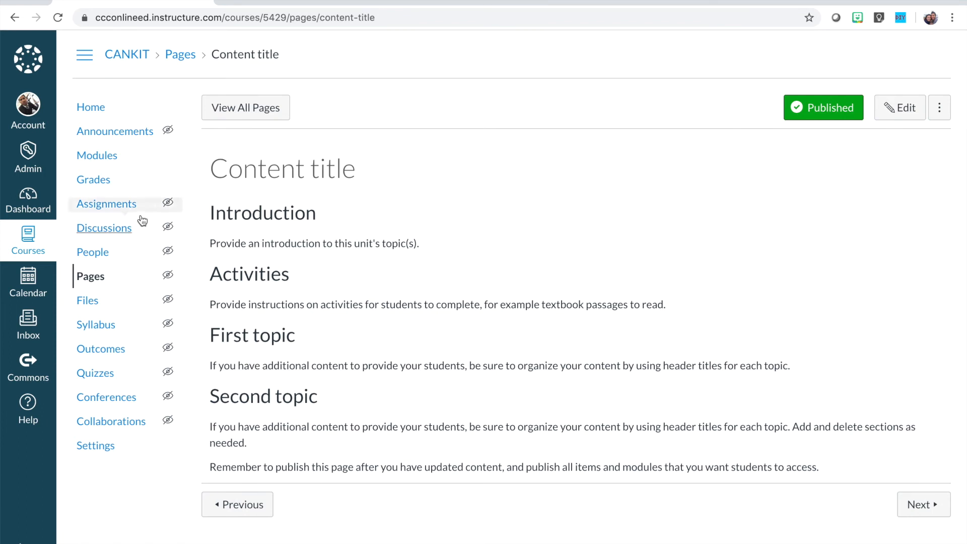
left_click(96, 156)
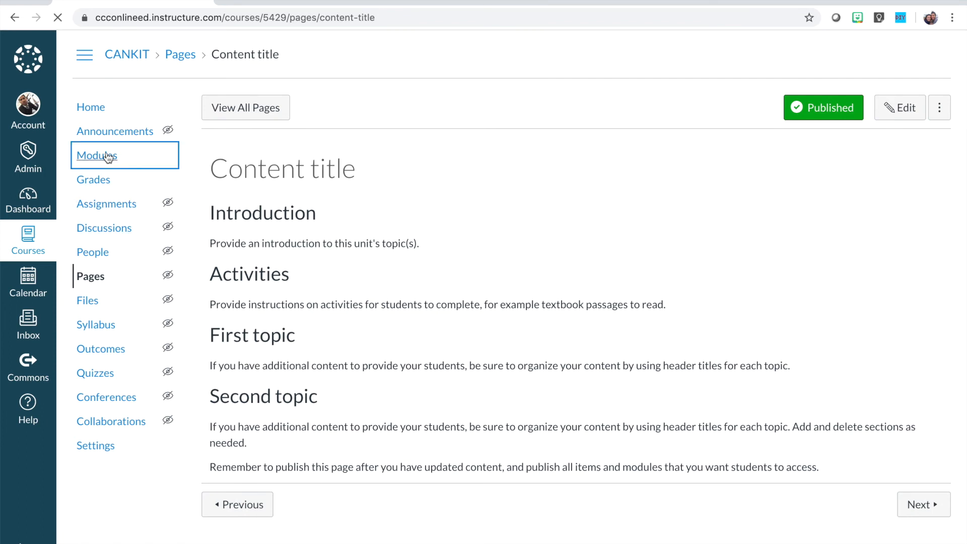
- Locate the second unit's Content title Overview Copy item on the Modules page
left_click(96, 156)
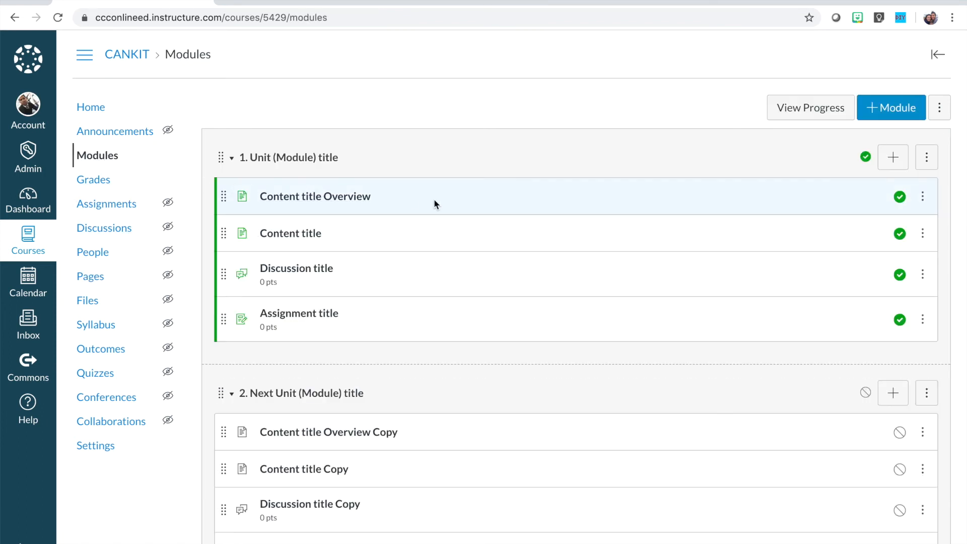
scroll("down", 3)
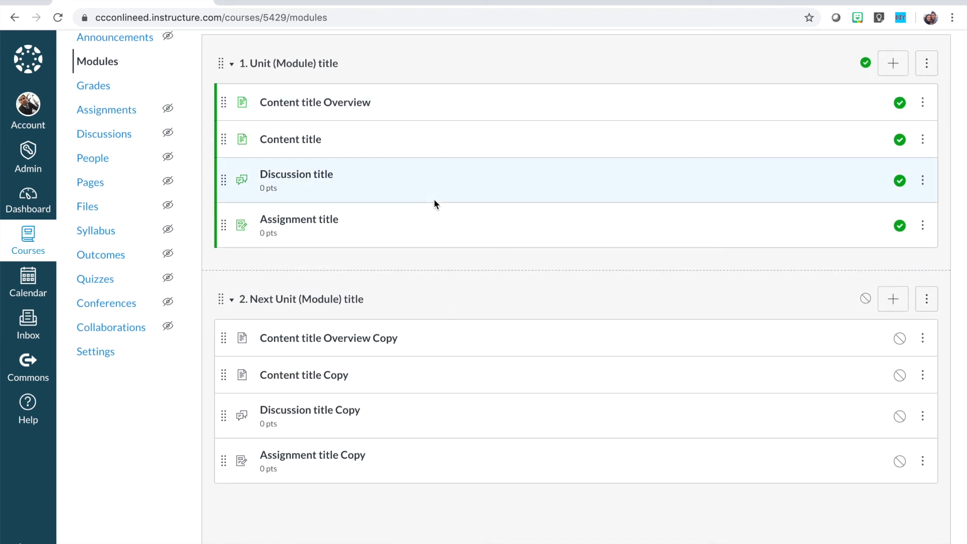
scroll("up", 3)
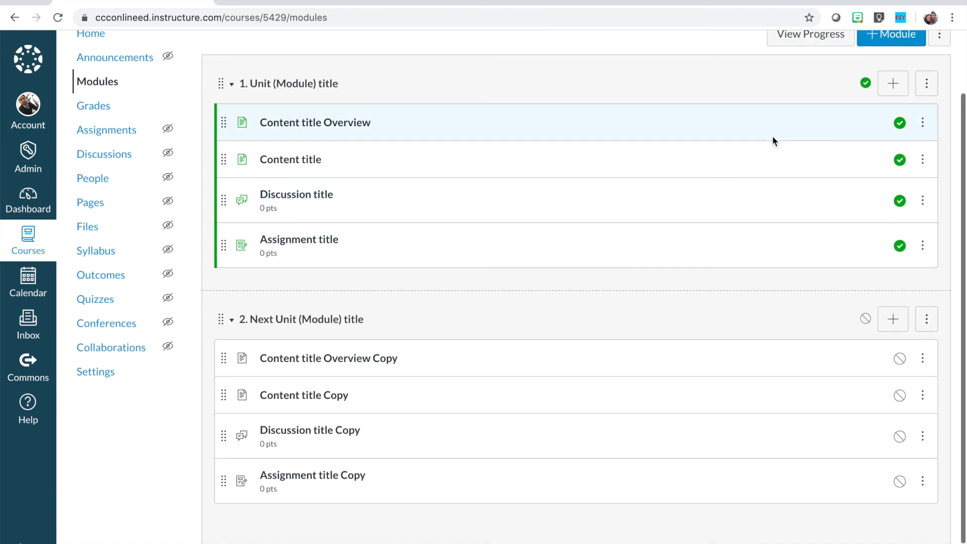
mouse_move(825, 88)
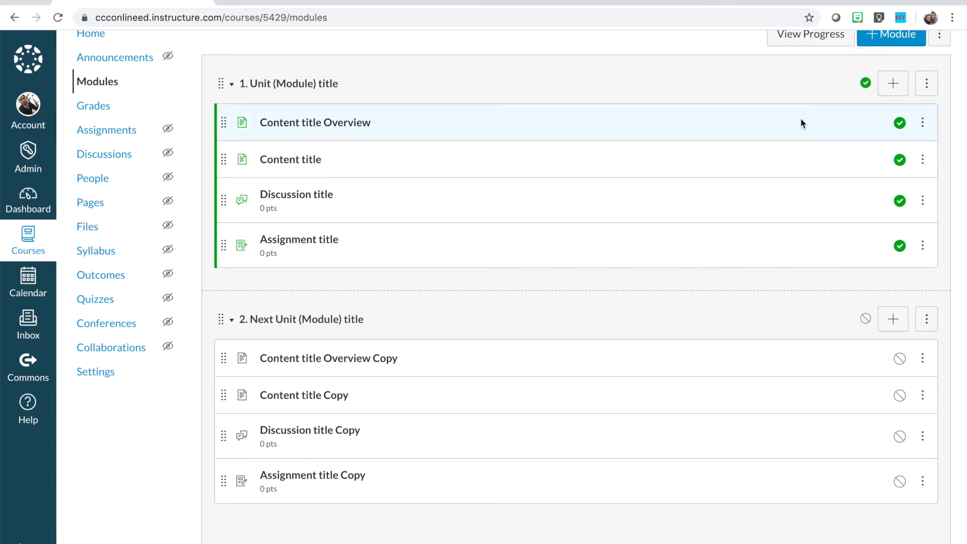
mouse_move(810, 215)
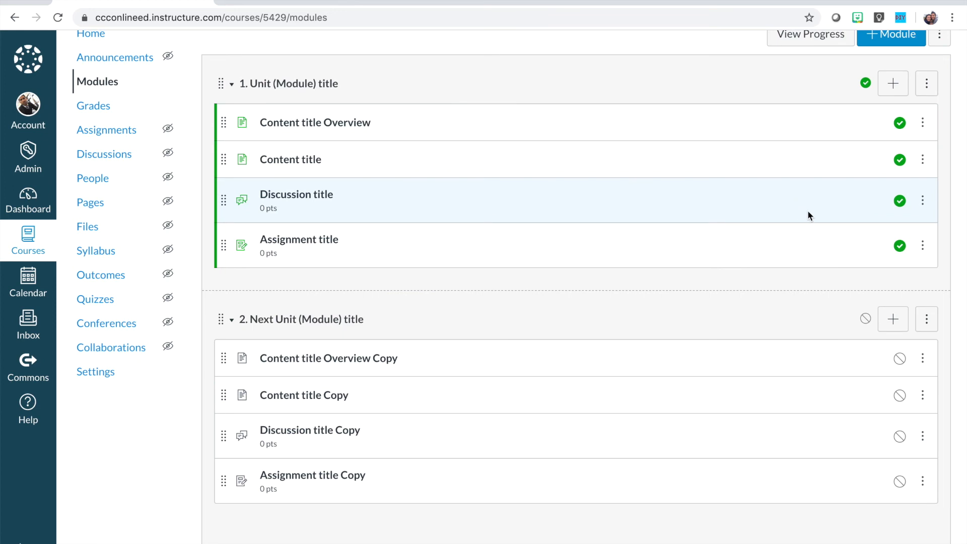
mouse_move(827, 206)
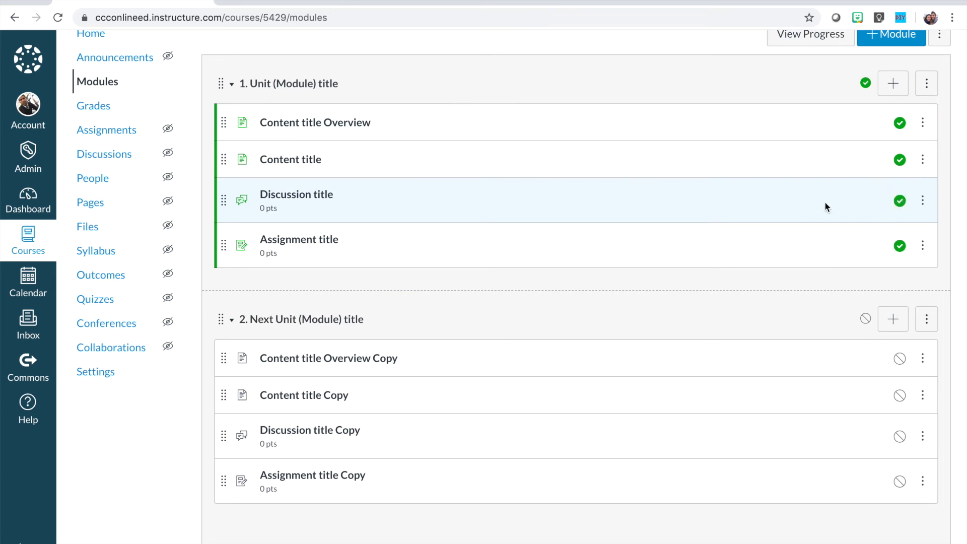
scroll("down", 3)
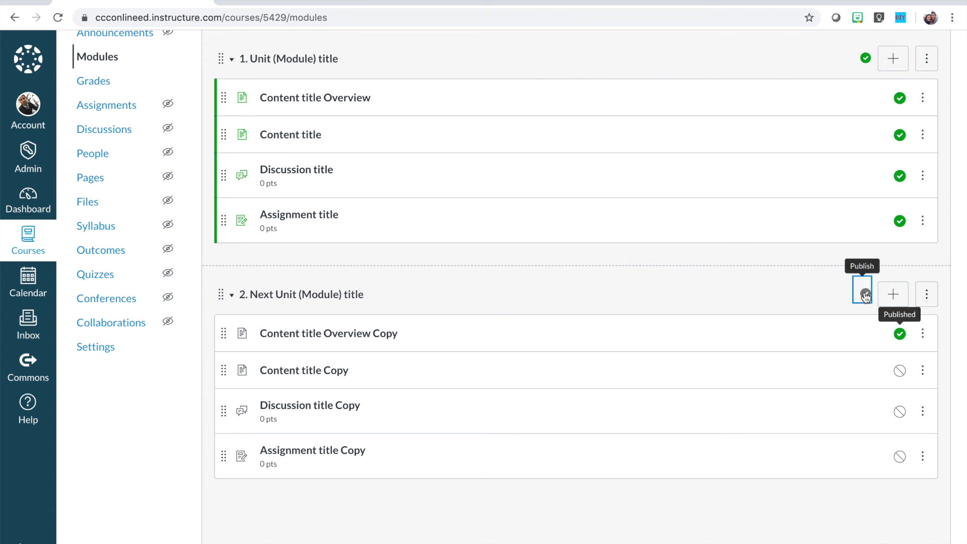
- Publish the Next Unit (Module) title module with all of its copied items
left_click(863, 294)
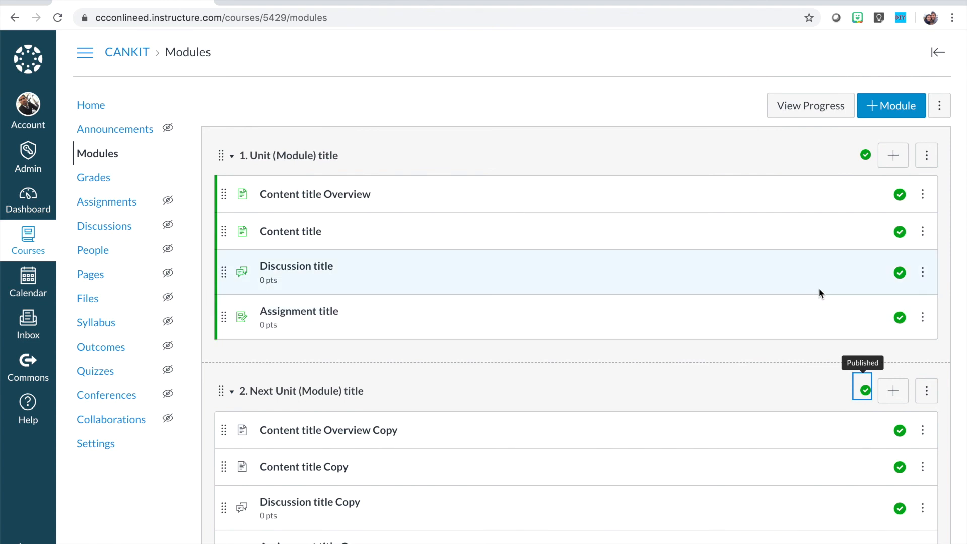
mouse_move(831, 291)
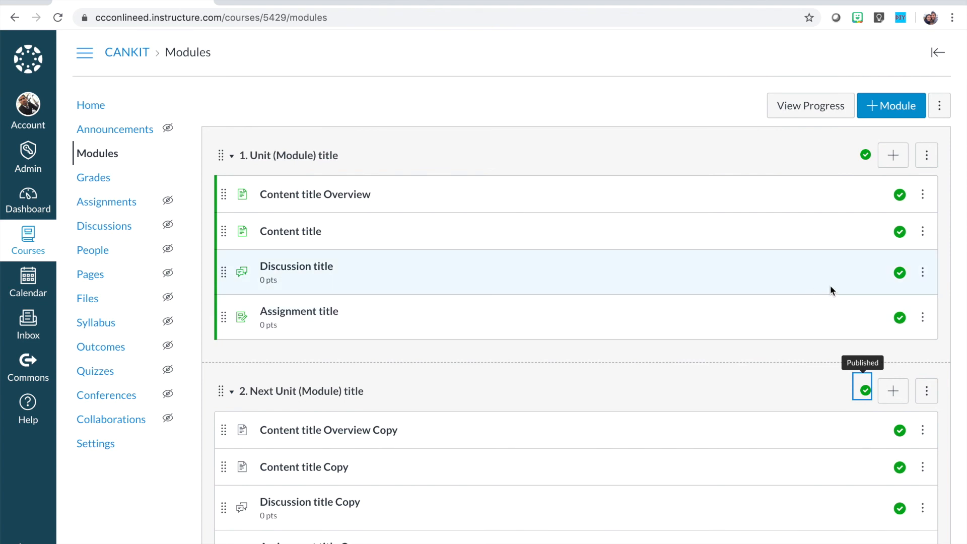
mouse_move(901, 285)
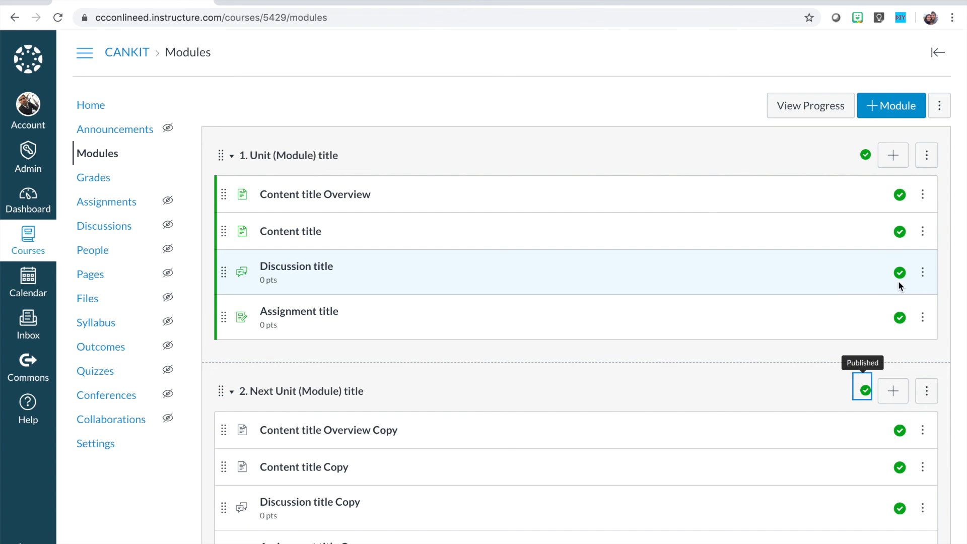
mouse_move(899, 273)
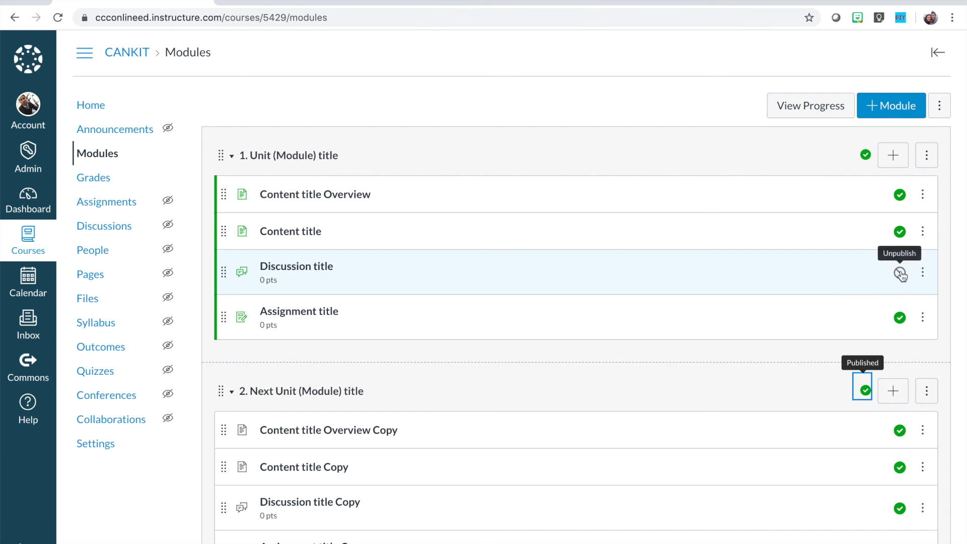
- Unpublish the first unit's Discussion title and bring up the Next Unit module's kebab options
left_click(899, 273)
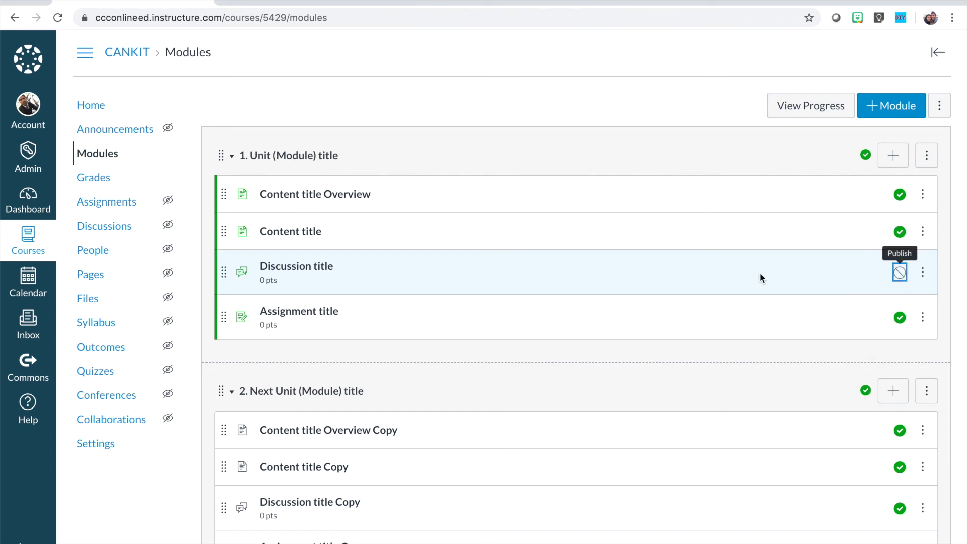
mouse_move(592, 282)
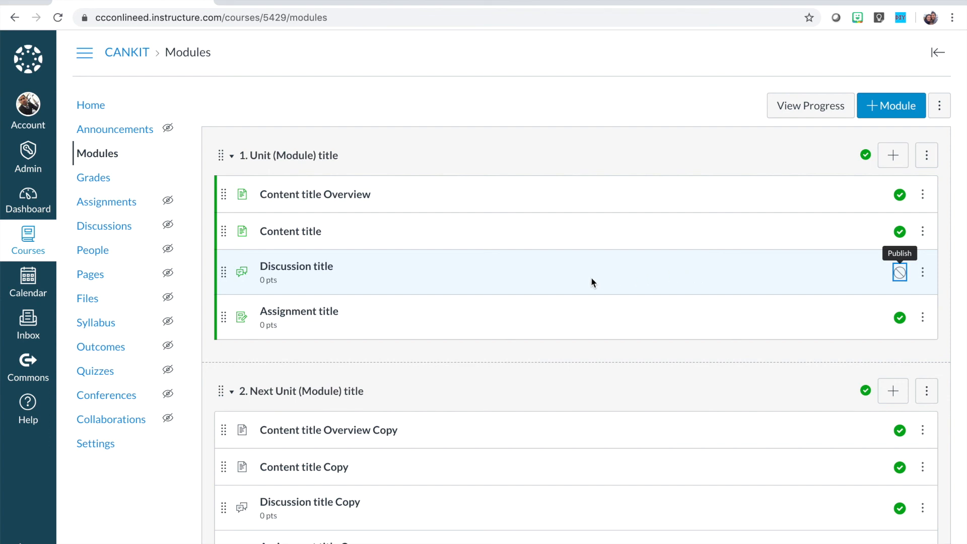
scroll("down", 3)
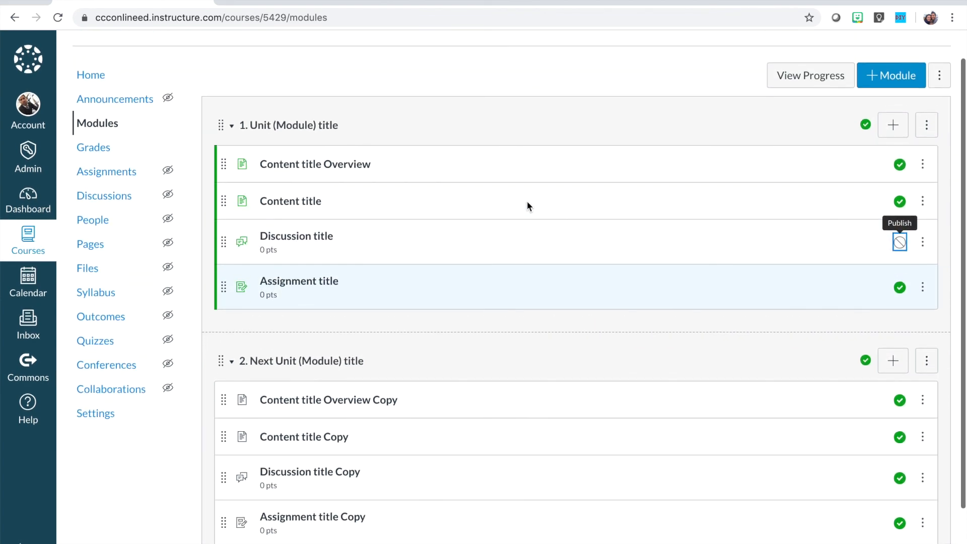
scroll("down", 3)
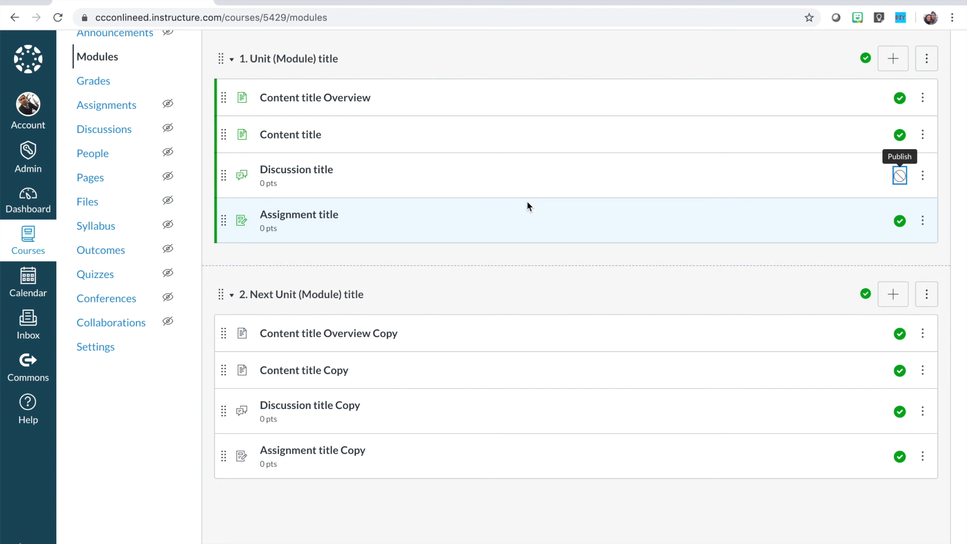
mouse_move(629, 250)
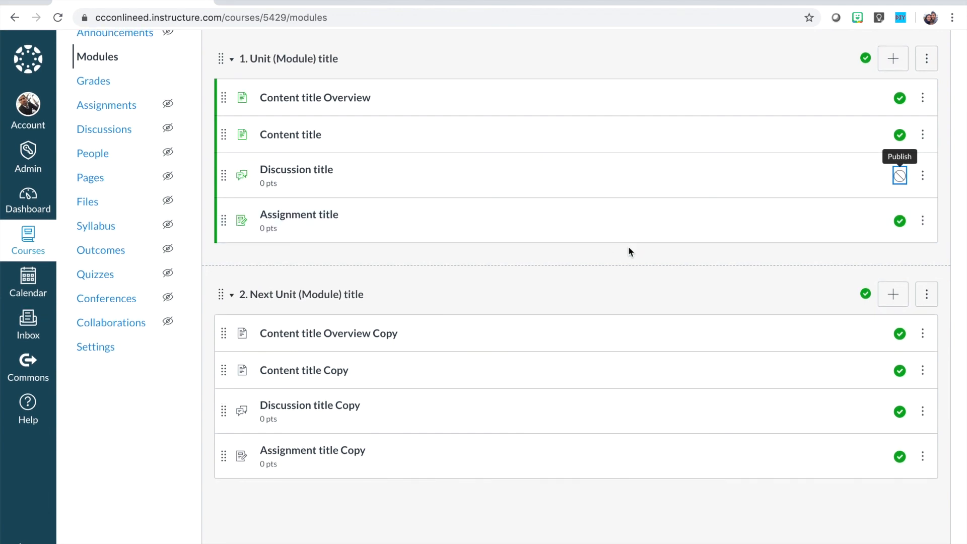
mouse_move(829, 311)
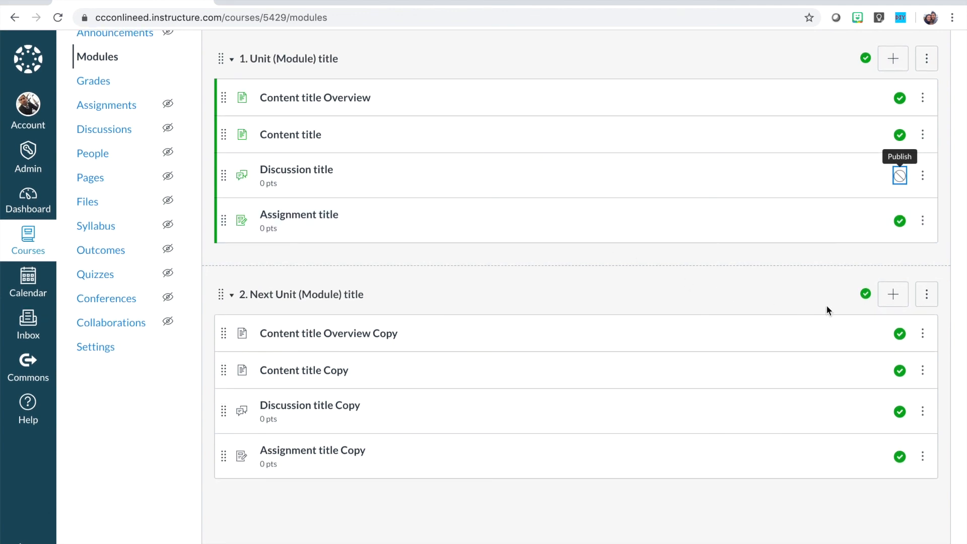
mouse_move(927, 294)
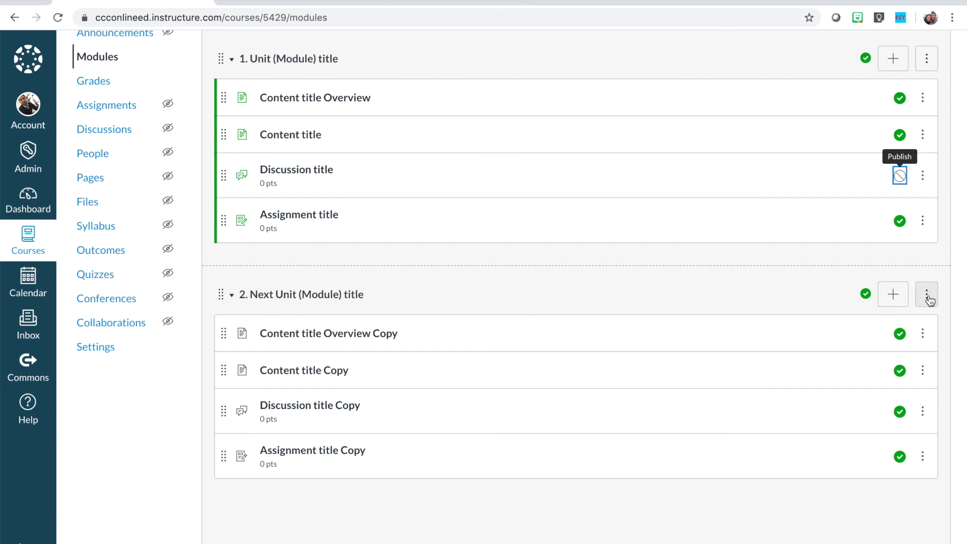
left_click(927, 295)
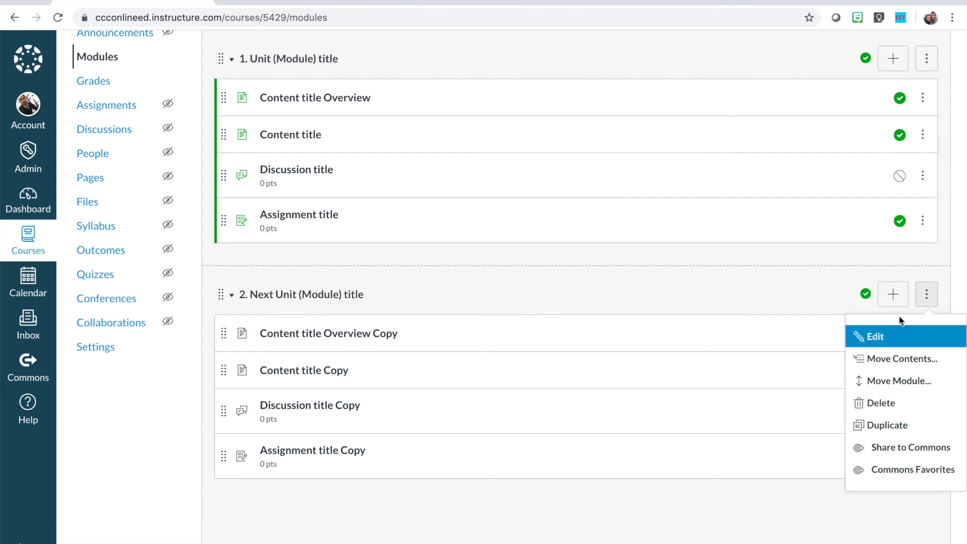